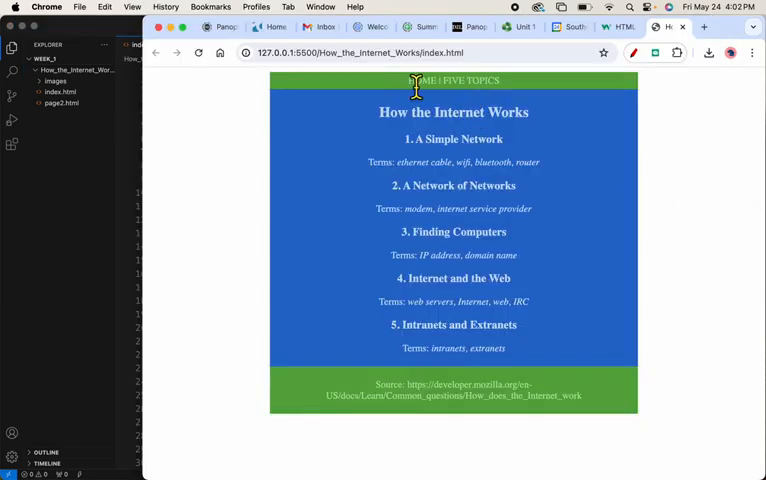
mouse_move(480, 92)
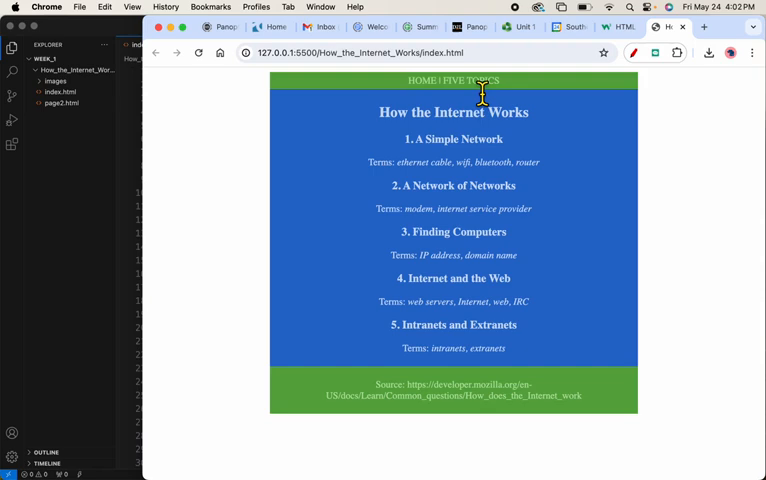
mouse_move(452, 255)
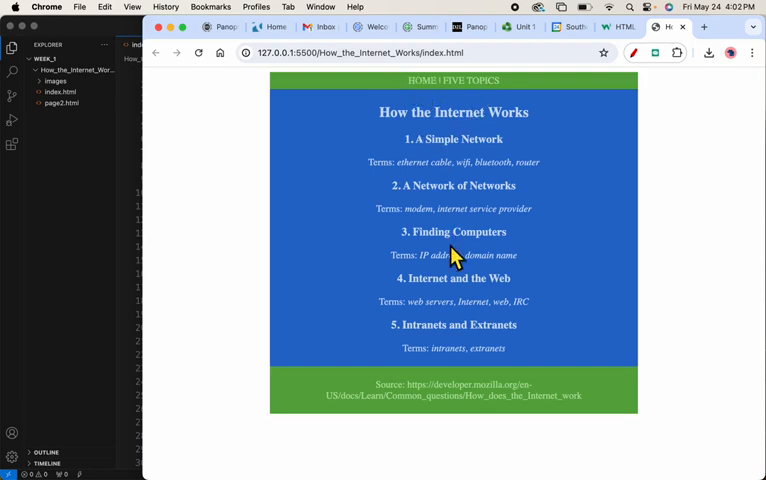
mouse_move(475, 90)
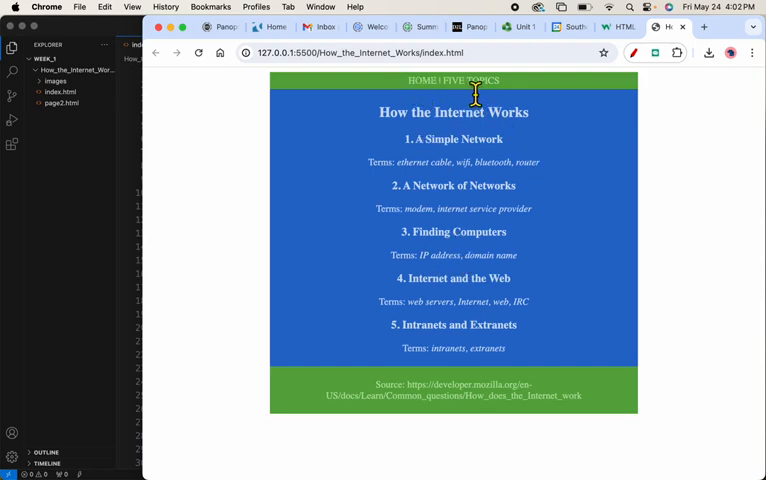
mouse_move(45, 135)
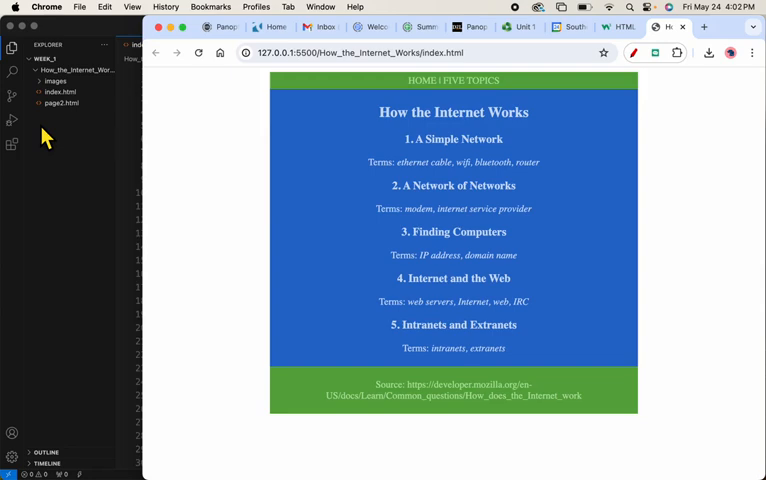
- Scroll through page2.html, then open index.html from the Explorer
click(62, 103)
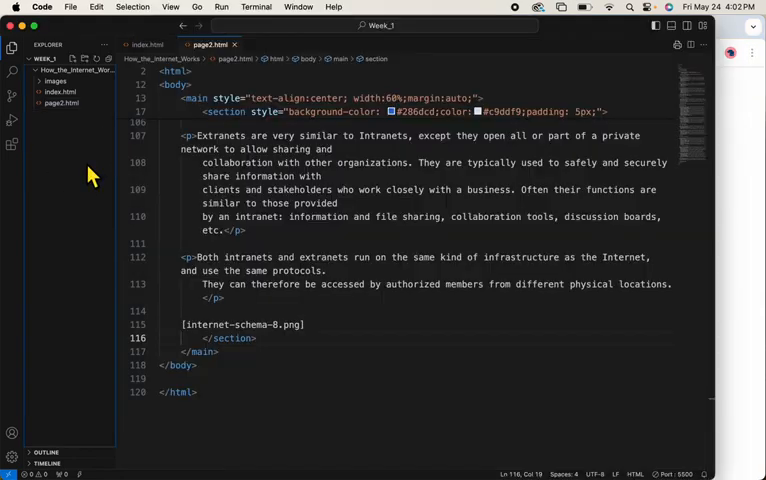
scroll(up, 3)
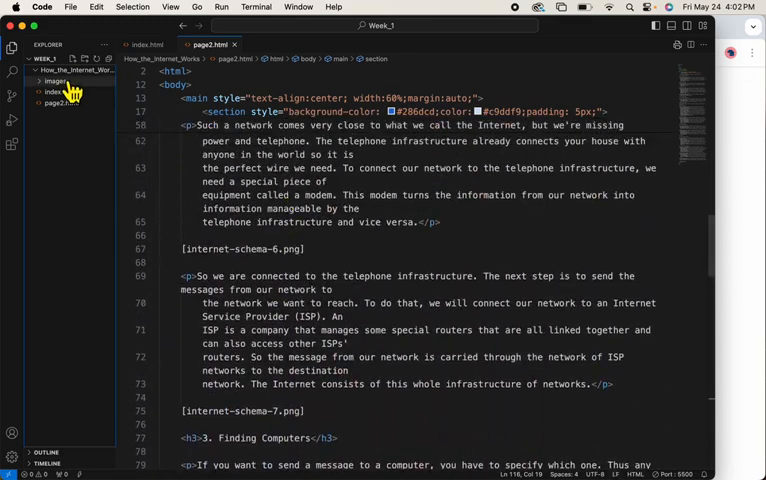
click(50, 91)
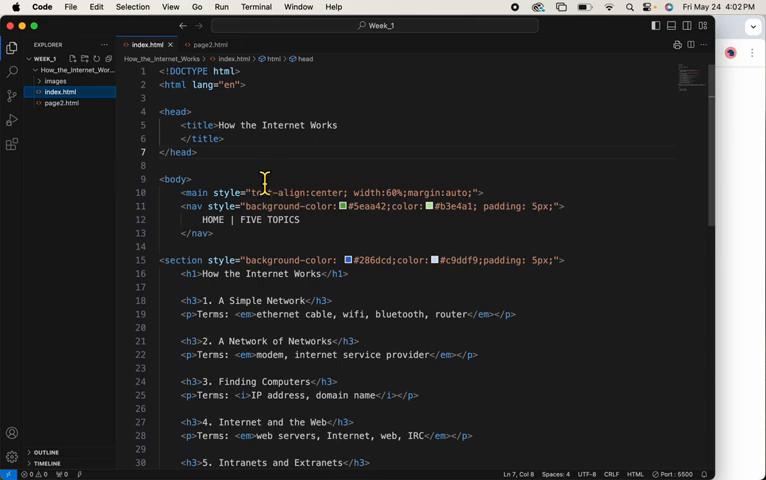
click(205, 219)
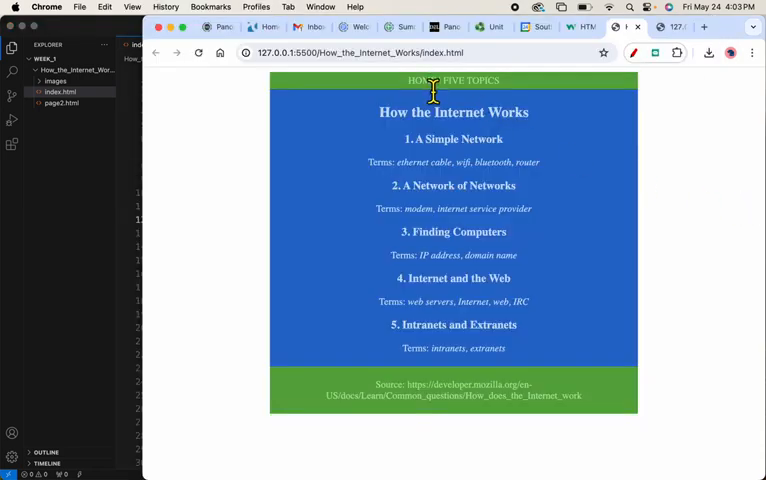
mouse_move(90, 232)
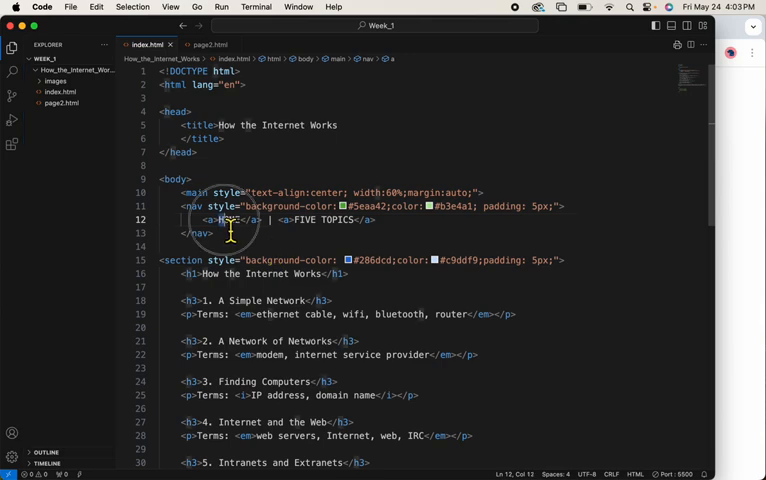
- Add href="index.html" to the HOME tag and href="page2.html" to FIVE TOPICS
double_click(222, 218)
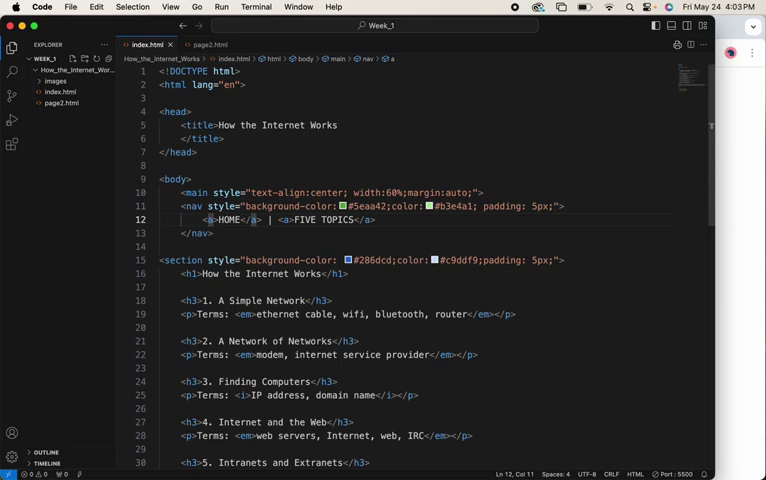
mouse_move(283, 192)
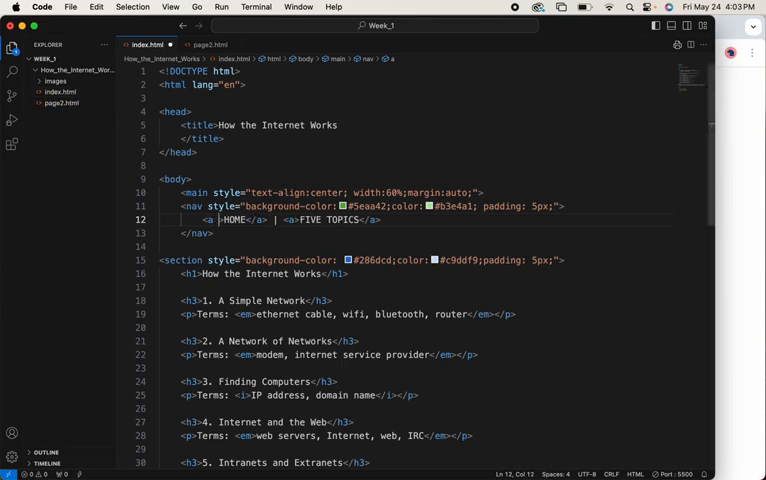
text(href=")
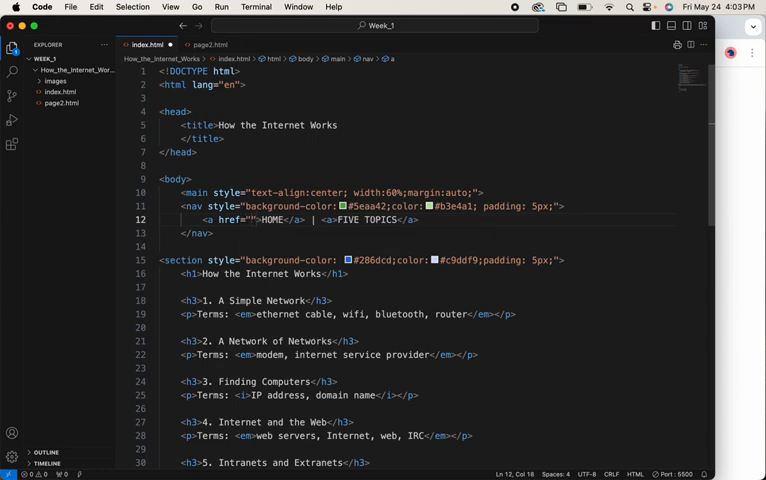
text(index.html)
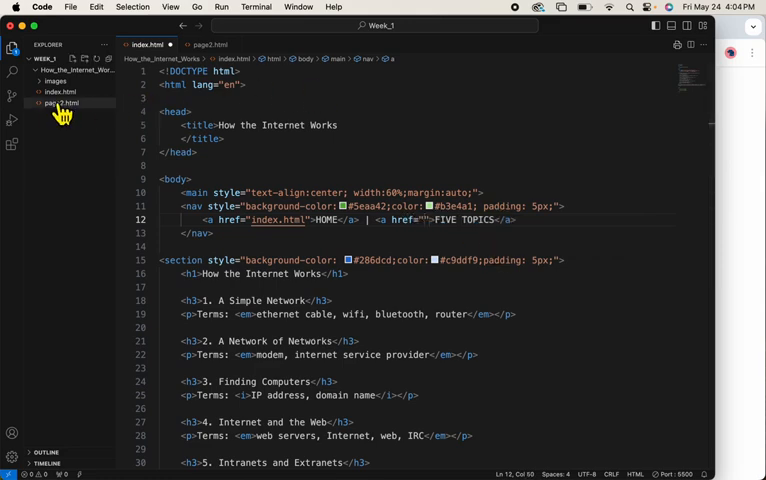
text(page2.html)
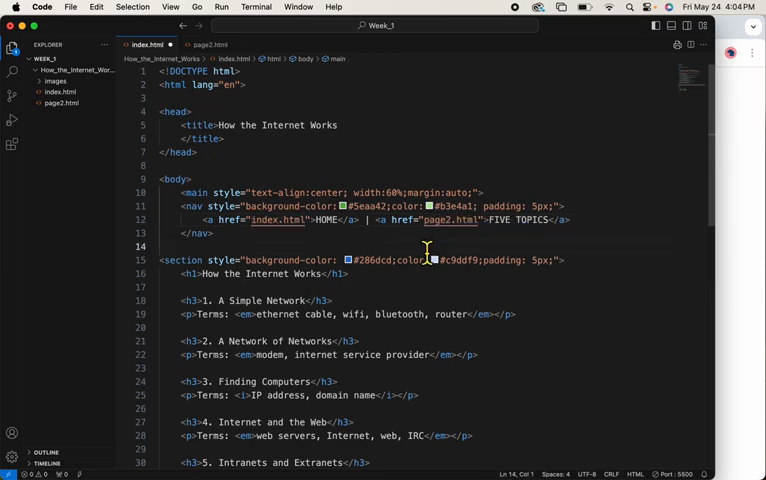
mouse_move(743, 208)
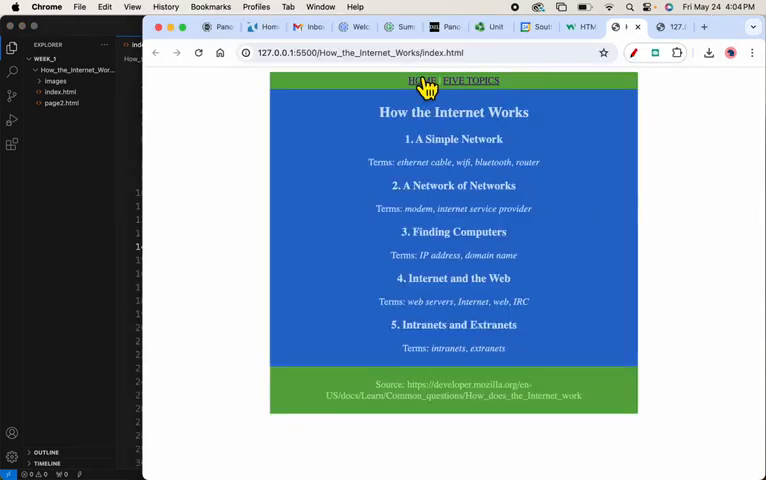
mouse_move(485, 105)
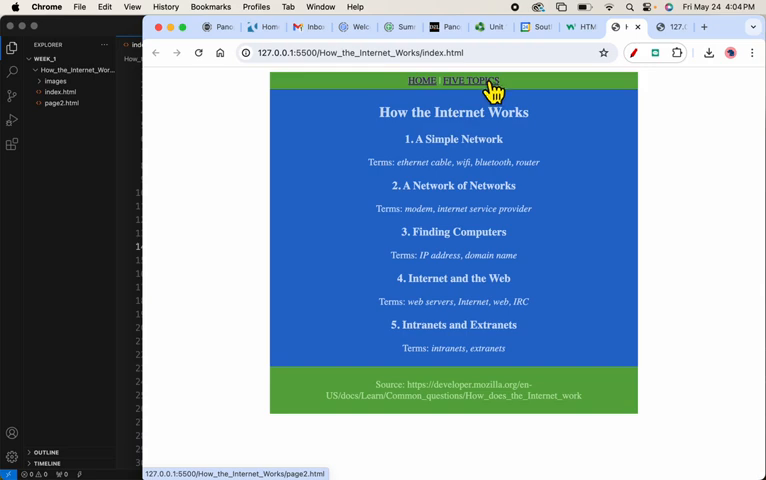
mouse_move(445, 132)
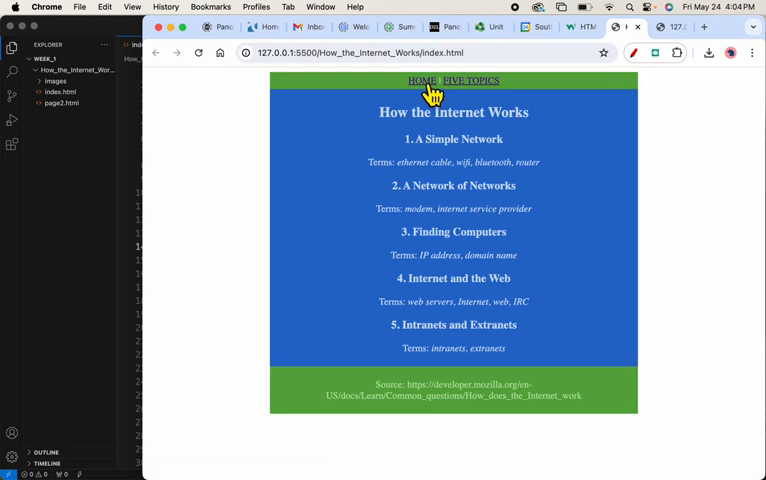
mouse_move(495, 142)
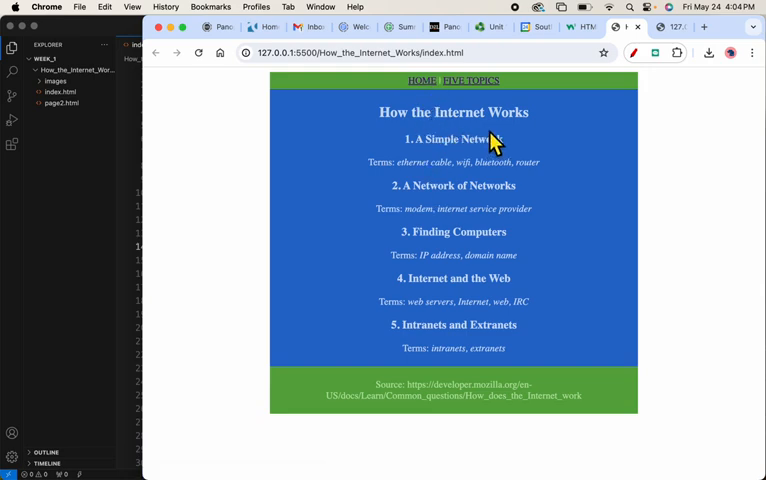
- Follow FIVE TOPICS in Chrome to reach the Five Topics to Learn About page
click(470, 80)
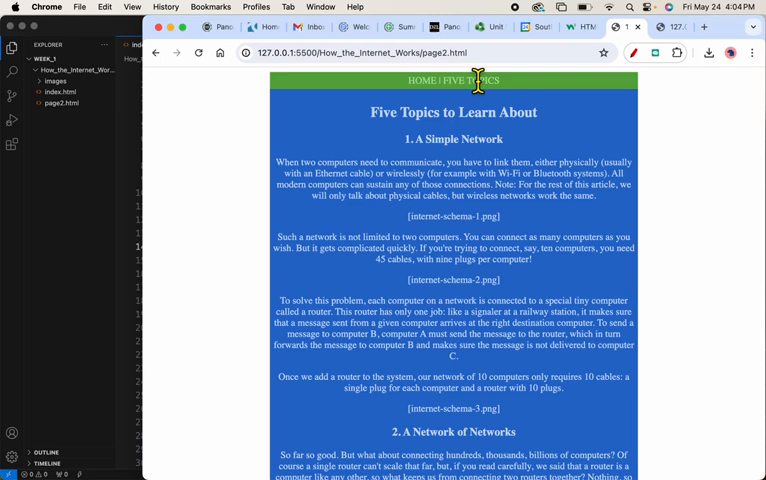
mouse_move(203, 82)
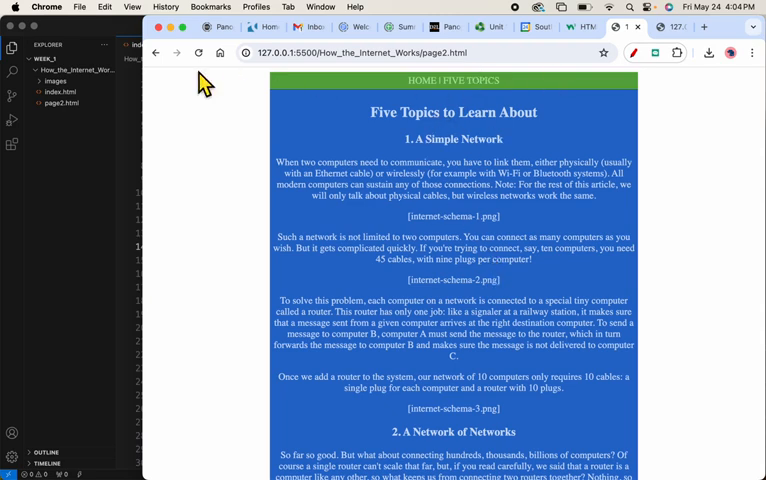
mouse_move(481, 85)
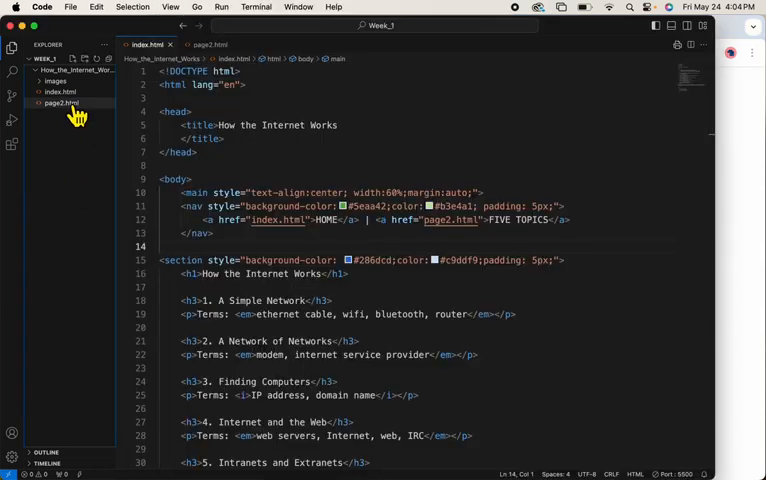
- Replace page2.html's nav text with HOME (index.html) and FIVE TOPICS (page2.html) anchor links
click(61, 102)
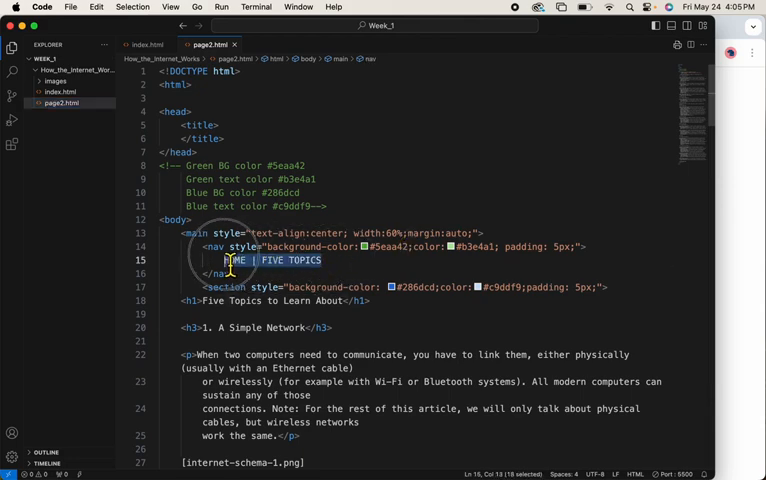
text(<a href="index.html">HOME</a> | <a href="page2.html">FIVE TOPICS</a>)
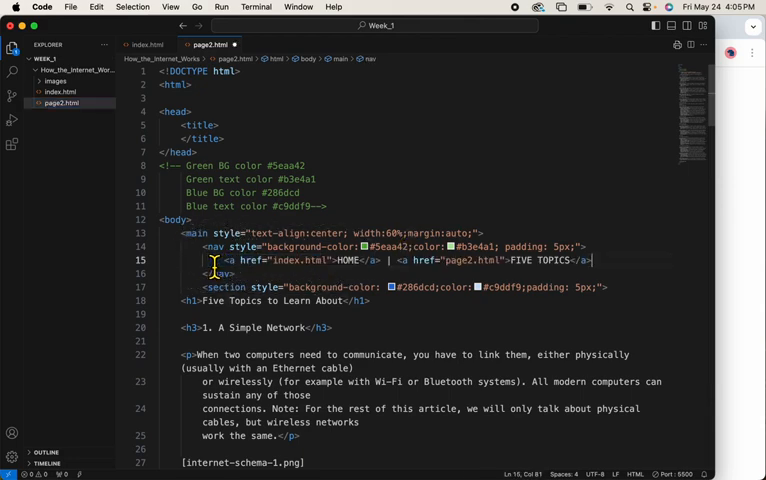
mouse_move(660, 225)
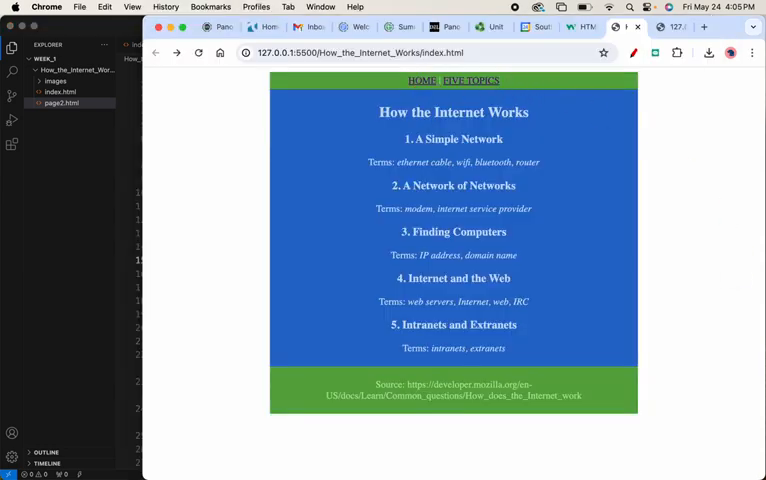
- Follow FIVE TOPICS to page2.html, then HOME back to index.html
click(470, 81)
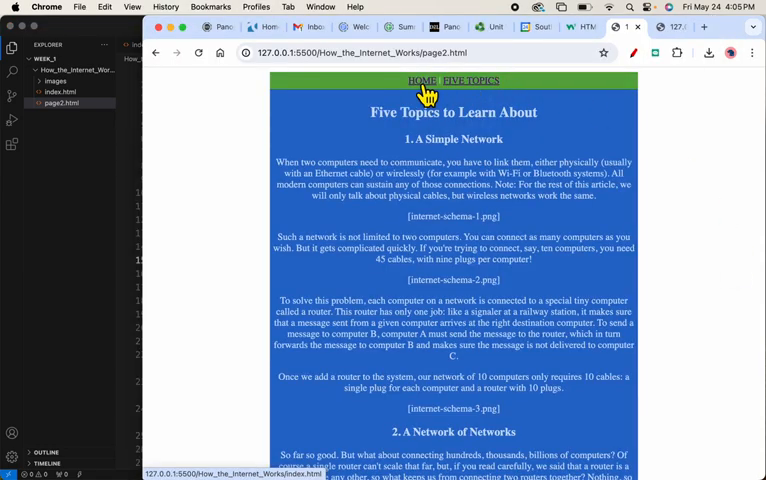
click(421, 81)
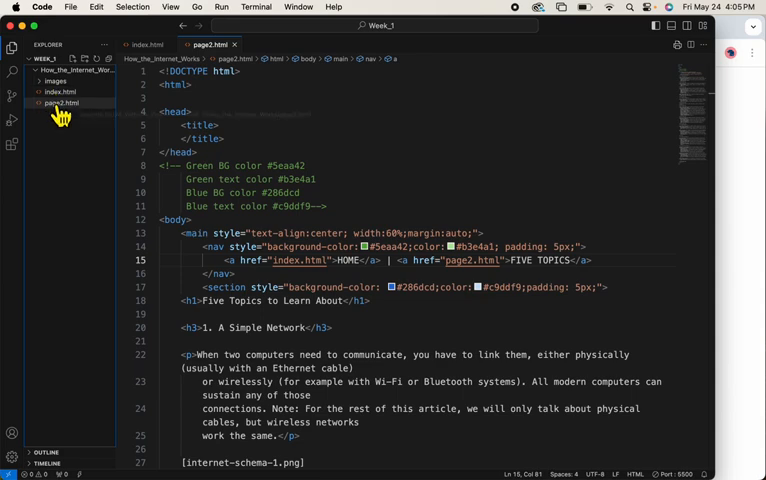
mouse_move(60, 103)
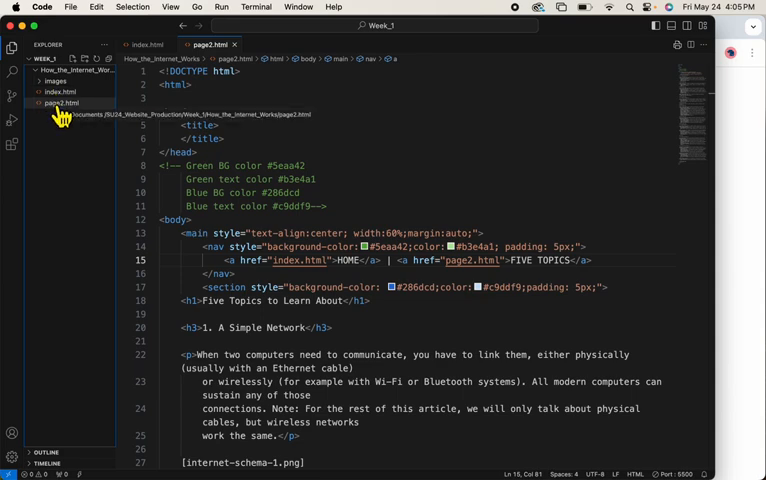
mouse_move(562, 143)
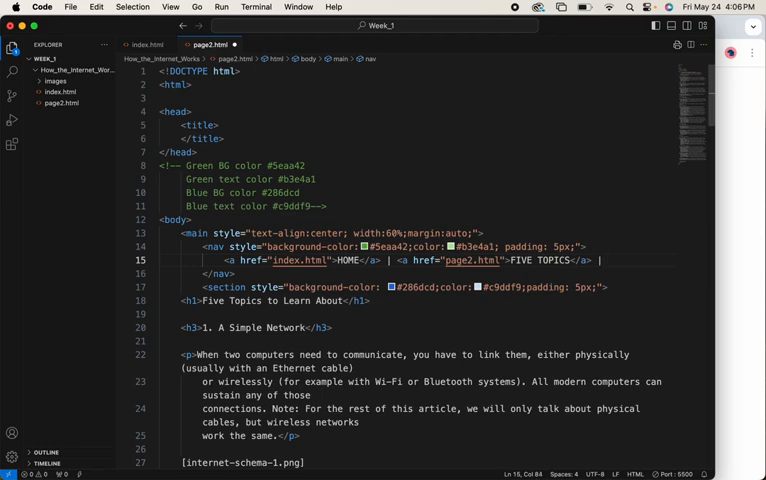
- Add a CONTACT item wrapped in <a> tags after FIVE TOPICS in page2.html
text(Contact)
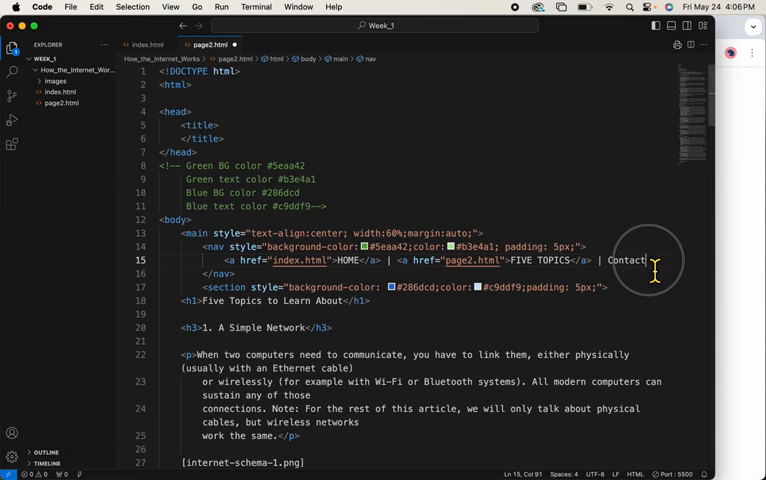
double_click(626, 260)
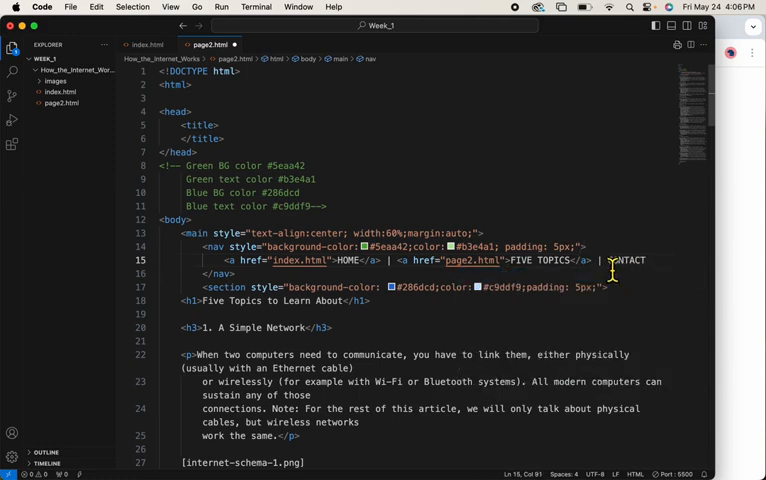
text(<a)
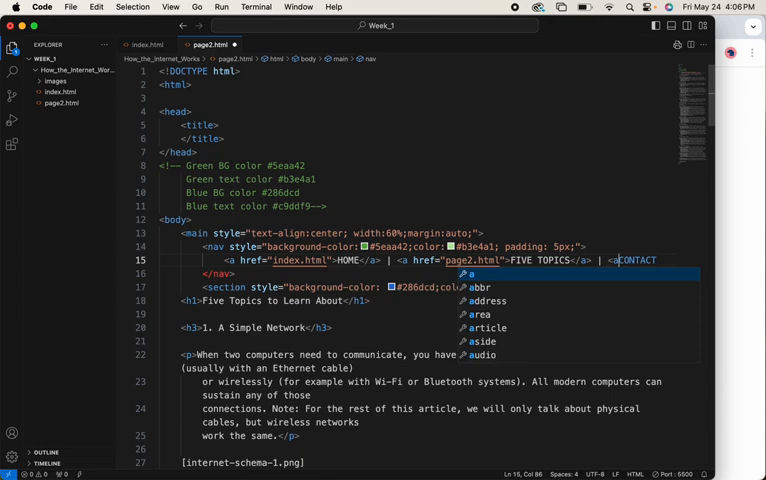
text(</a>)
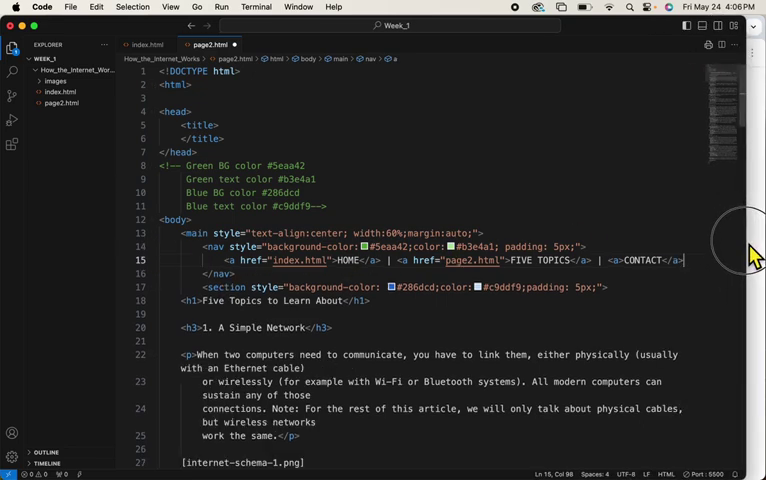
mouse_move(400, 272)
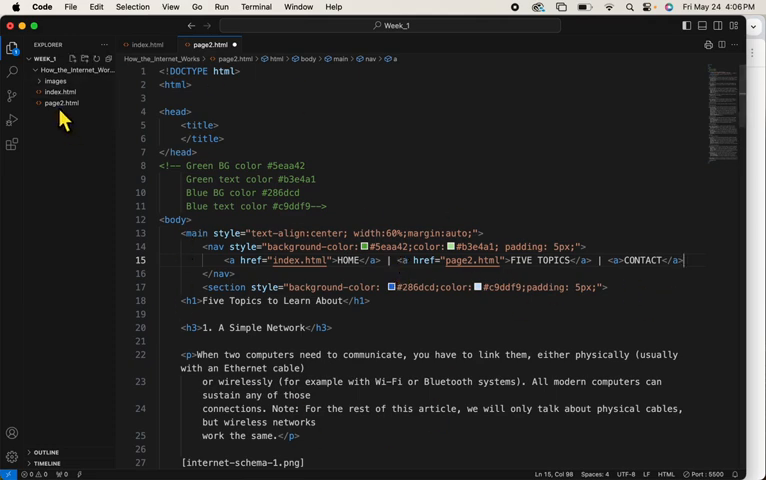
mouse_move(108, 212)
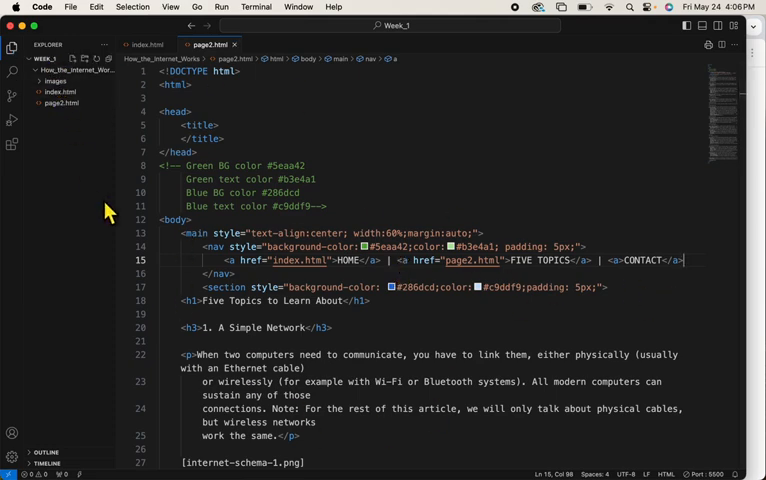
mouse_move(62, 103)
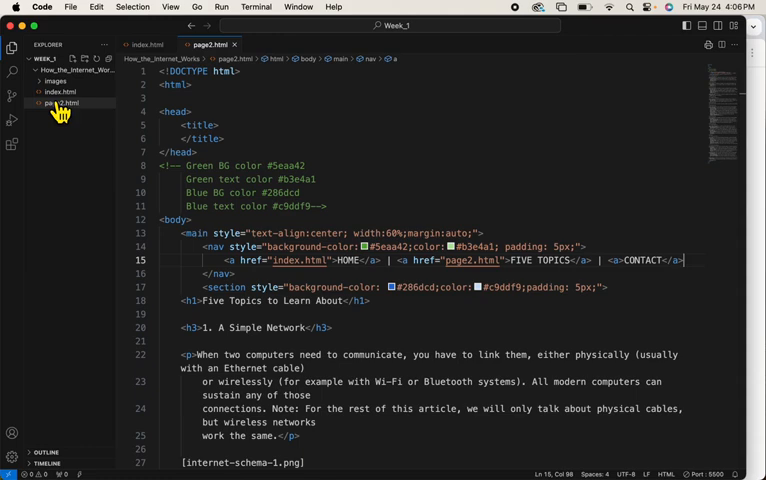
click(13, 47)
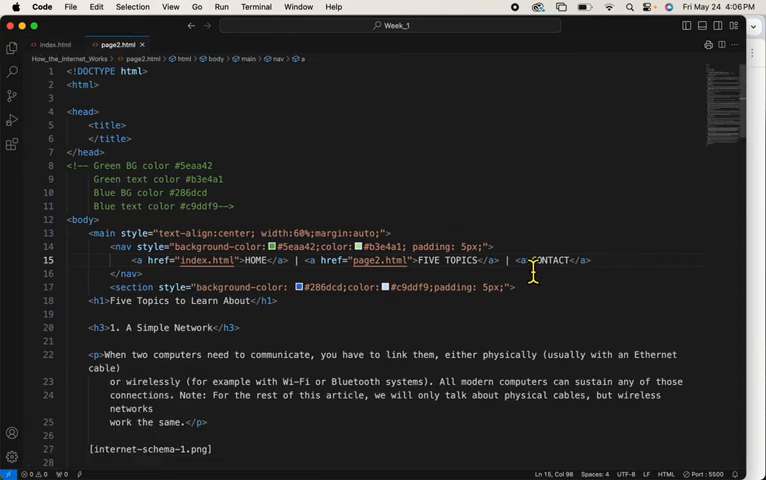
text(href="h)
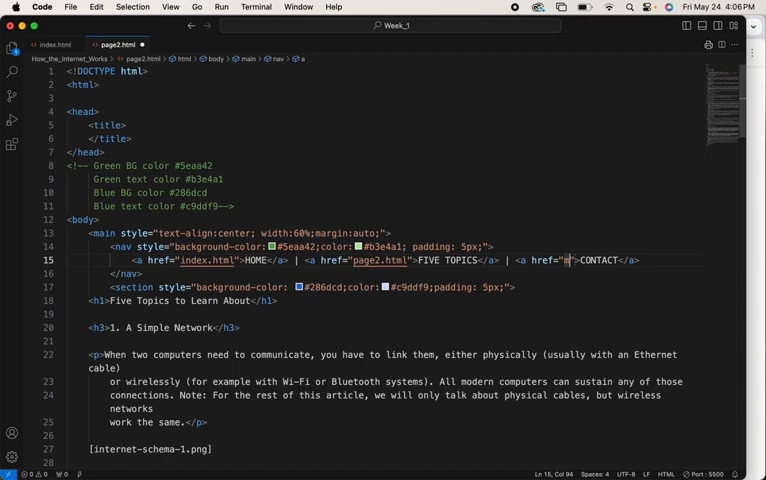
text(ailto:)
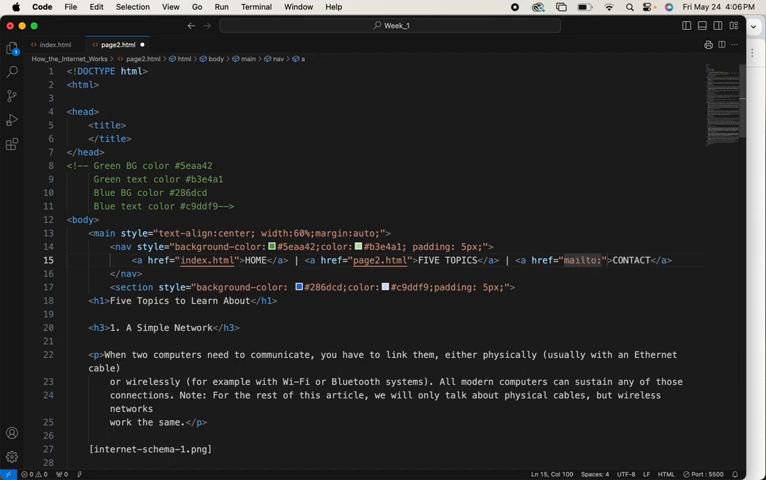
text(ru)
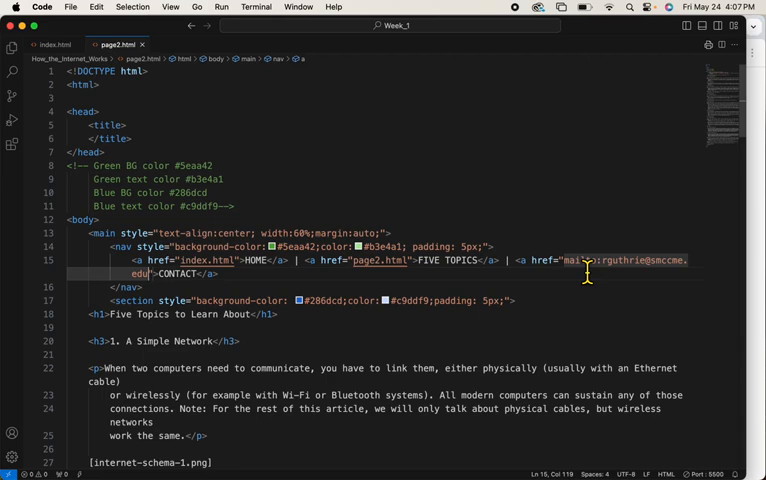
mouse_move(635, 220)
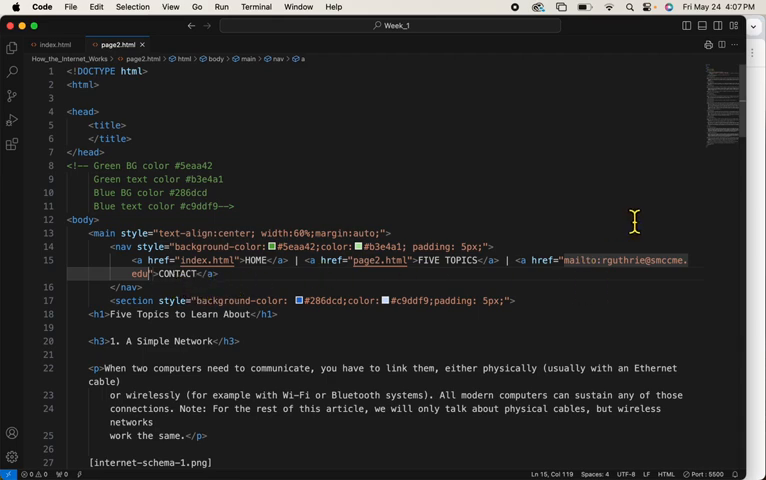
mouse_move(757, 215)
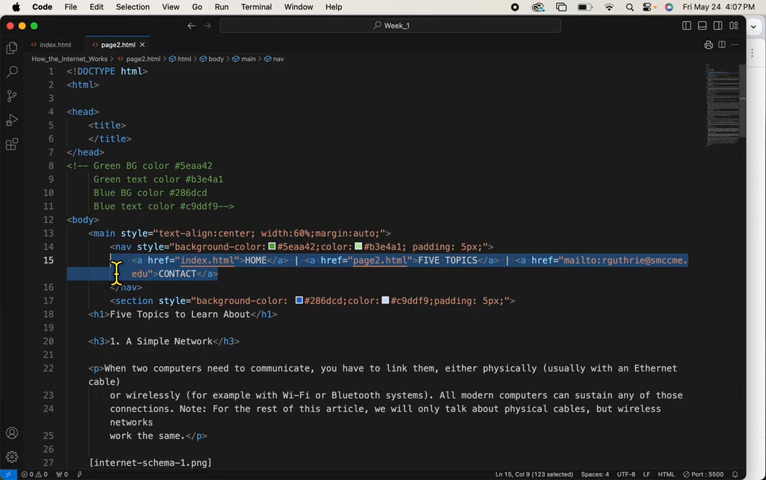
click(11, 48)
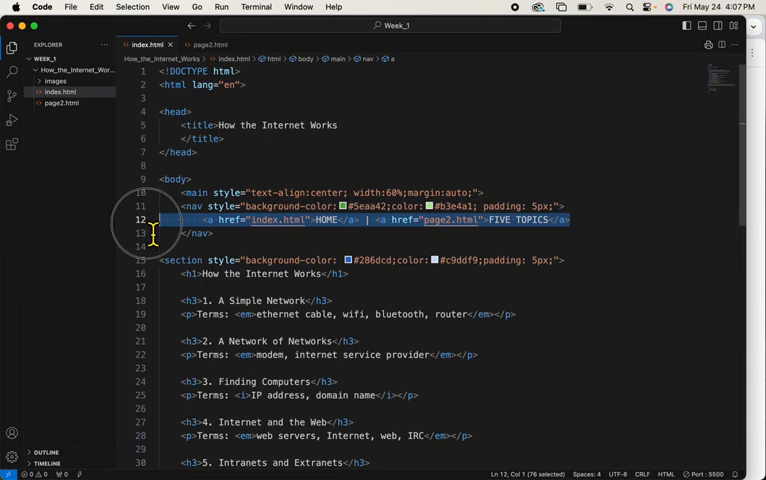
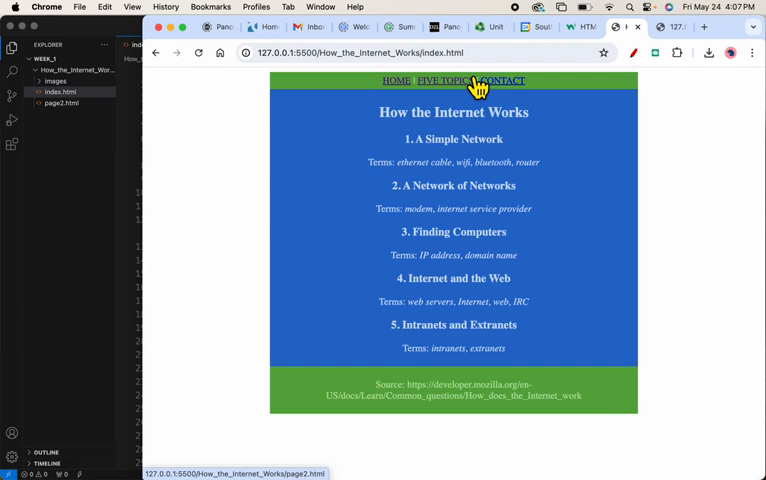
click(444, 81)
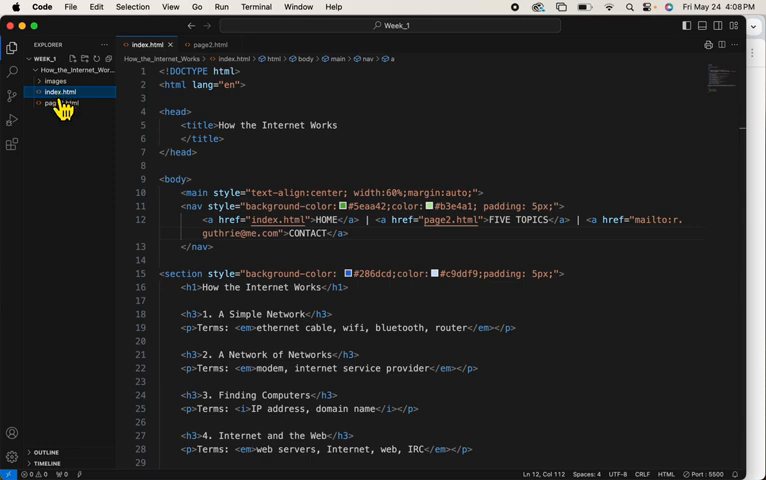
- Follow FIVE TOPICS in Chrome and scroll down to the Intranets and Extranets section
click(61, 103)
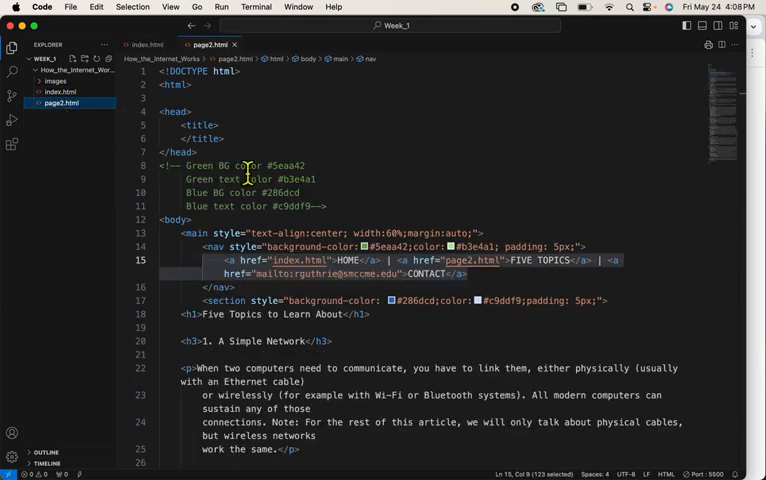
scroll(down, 3)
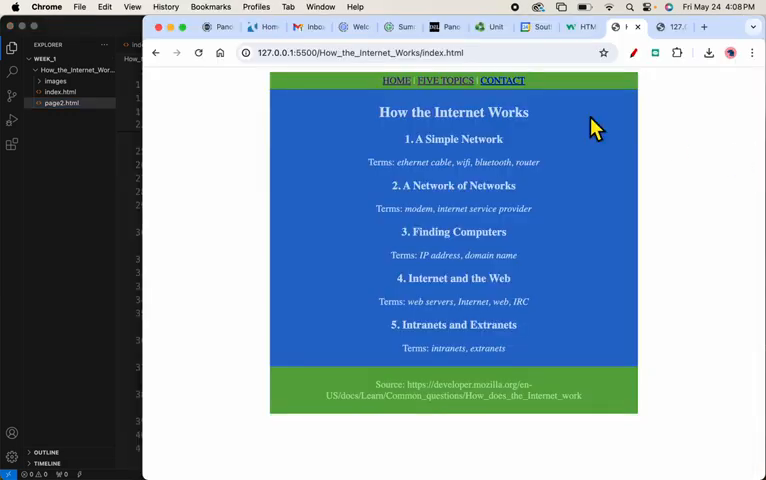
click(443, 80)
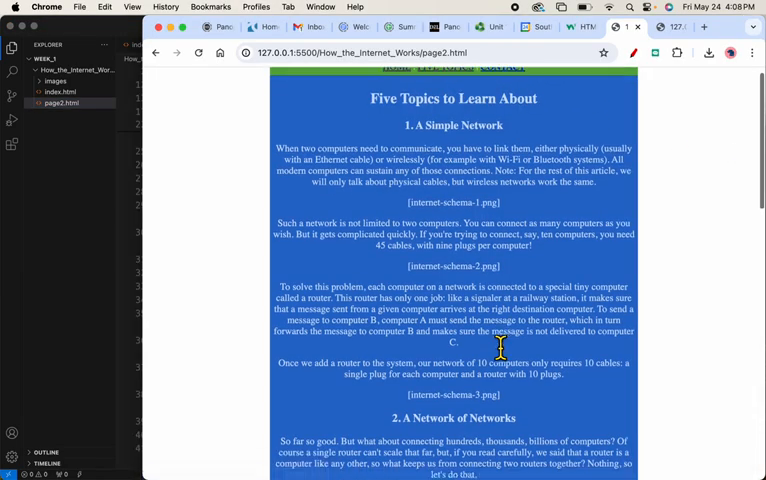
scroll(down, 3)
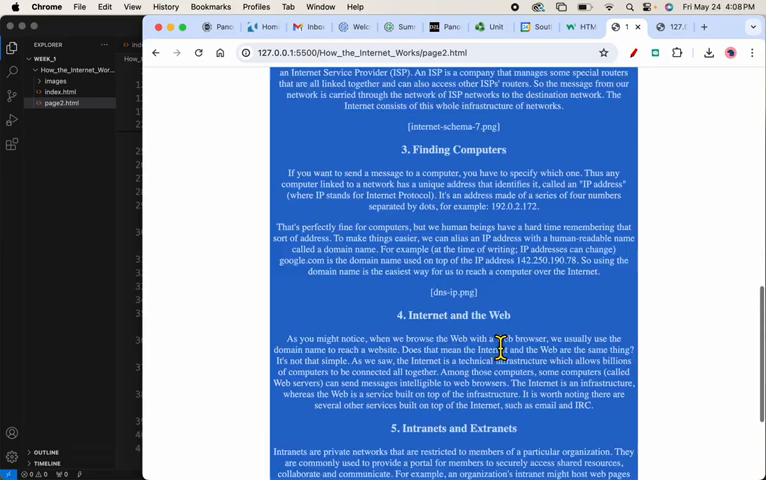
scroll(down, 3)
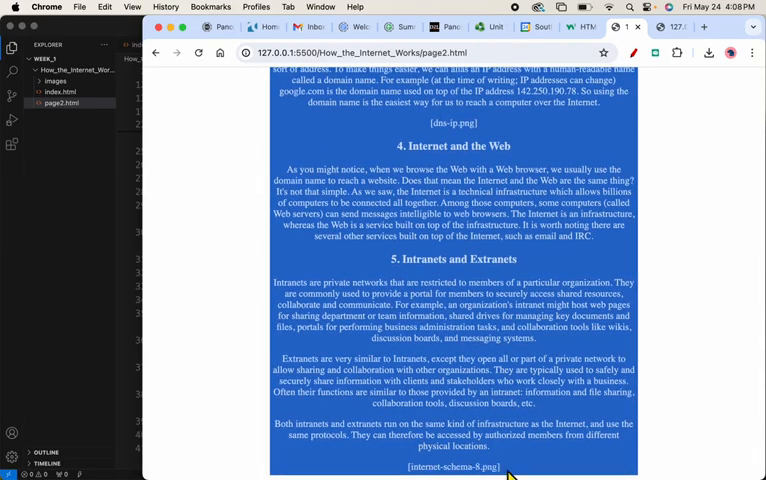
mouse_move(507, 470)
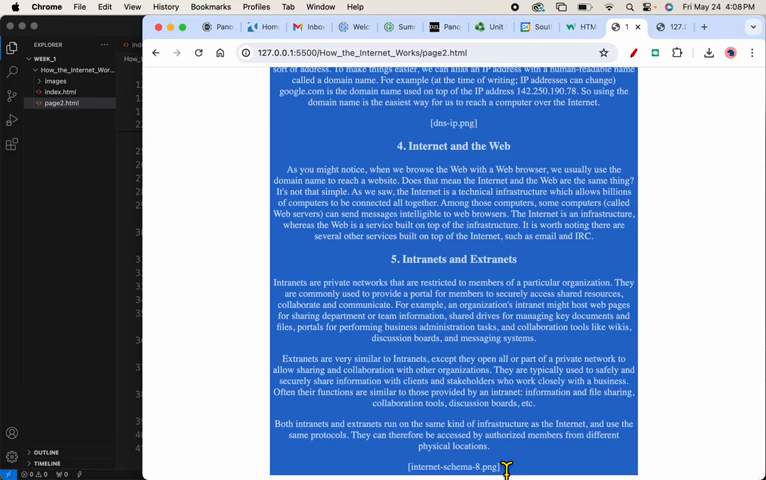
mouse_move(78, 230)
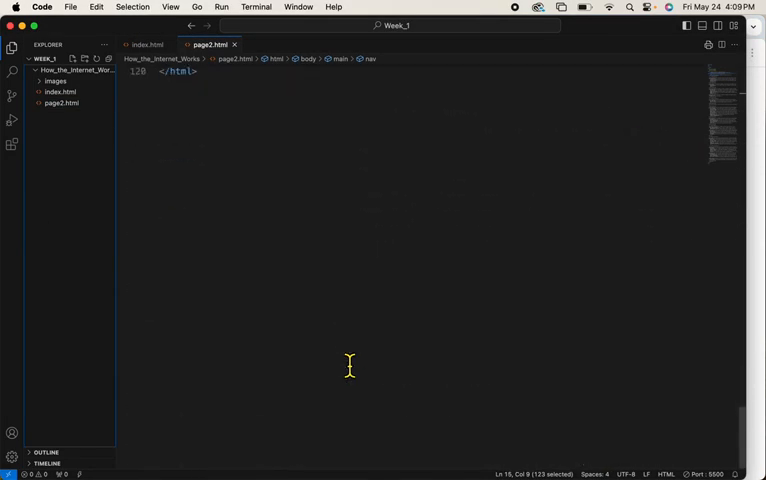
- Add a <footer> with a <p>Back to top</p> paragraph after </section>
scroll(up, 3)
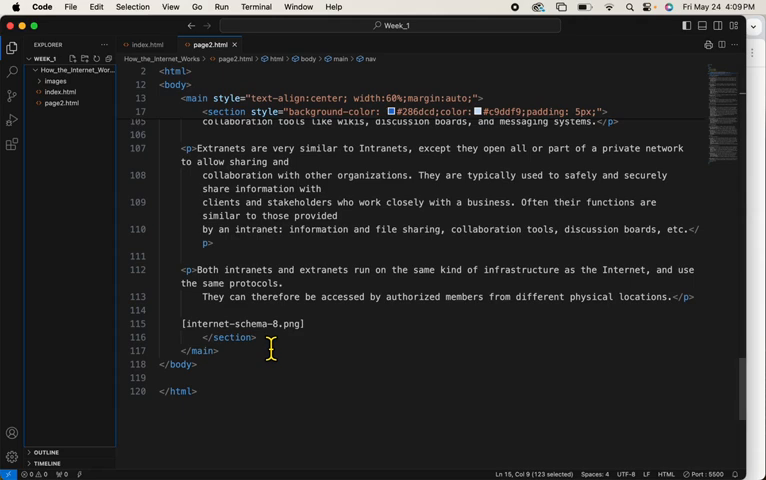
click(256, 337)
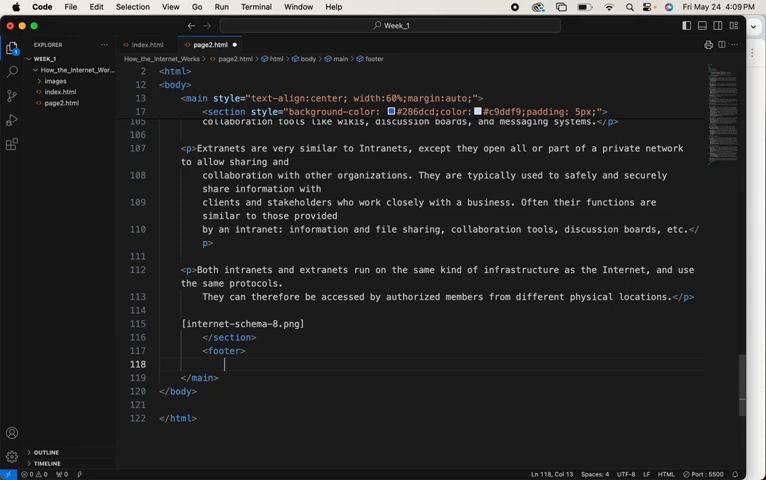
text(/footer>)
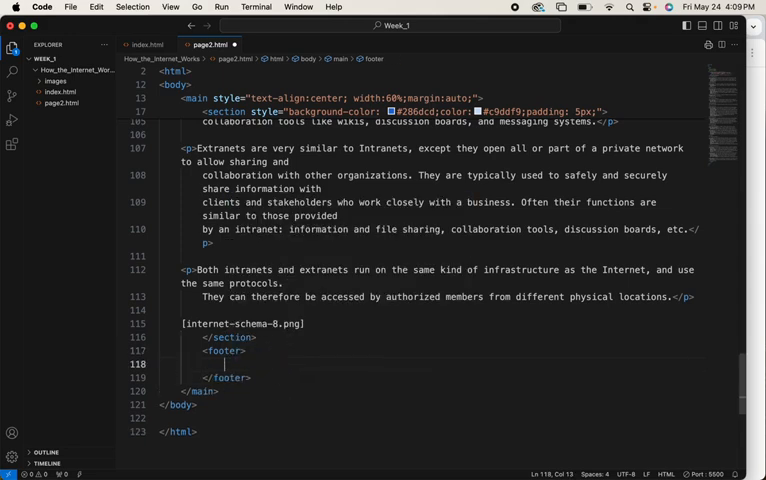
text(<p>)
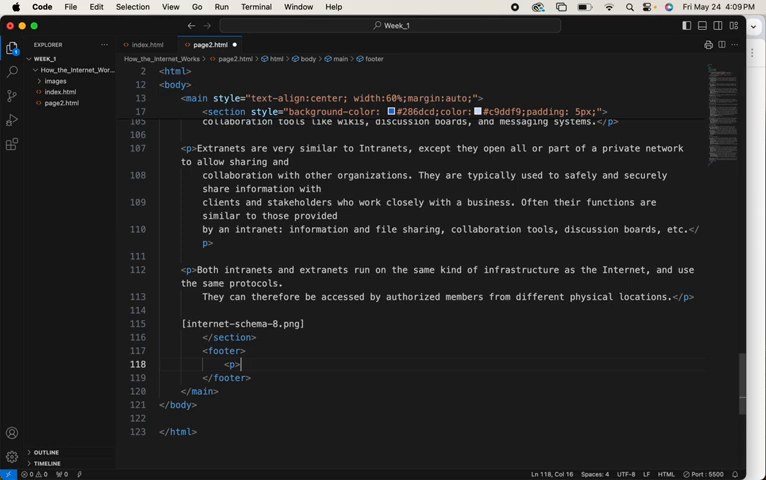
text(Back to top</p>)
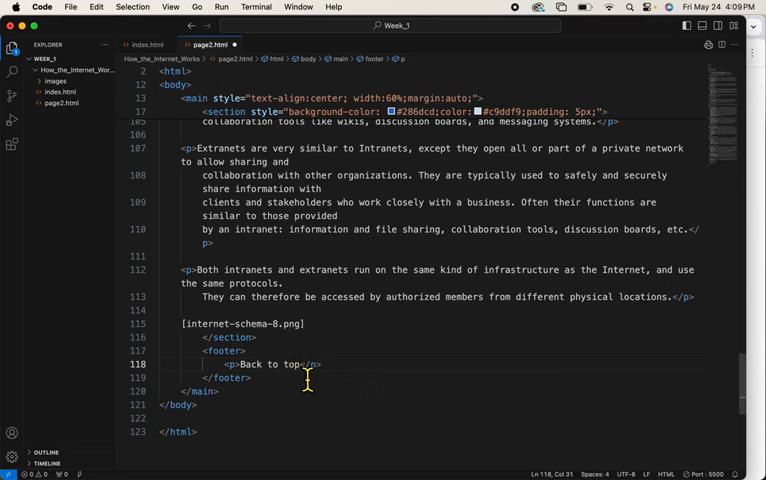
- Wrap the Back to top text in a link with href="#top"
double_click(280, 364)
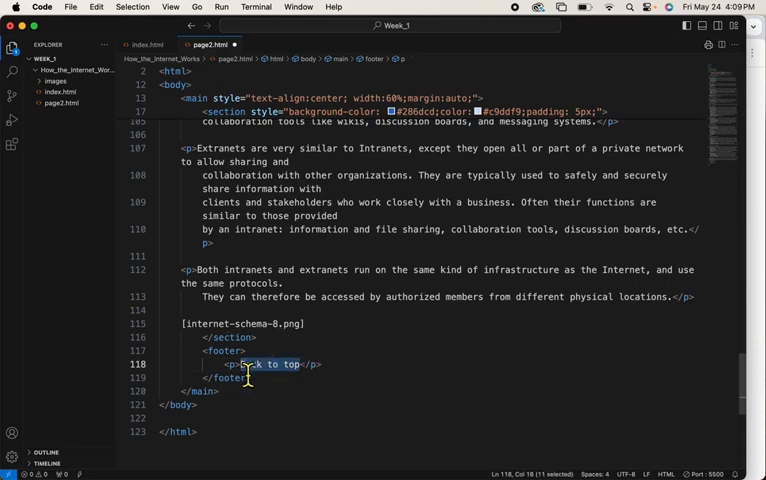
click(247, 364)
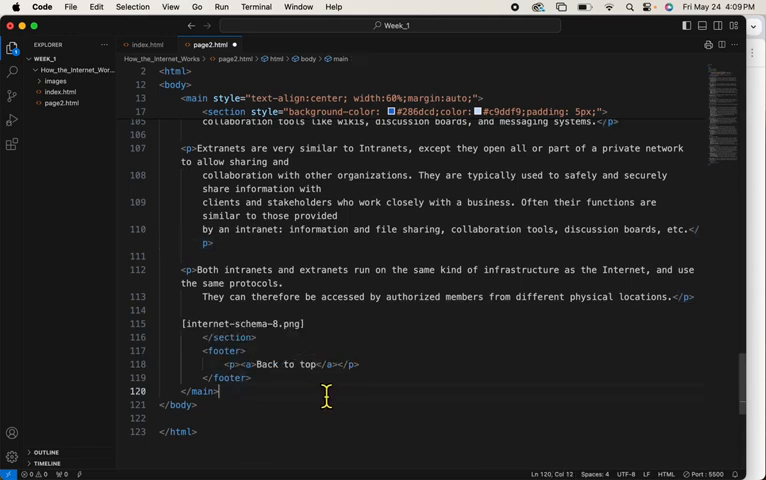
click(247, 364)
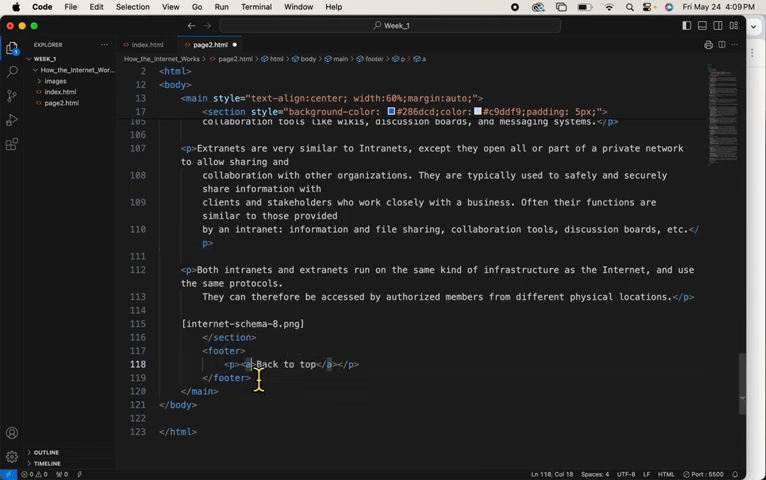
text(href=")
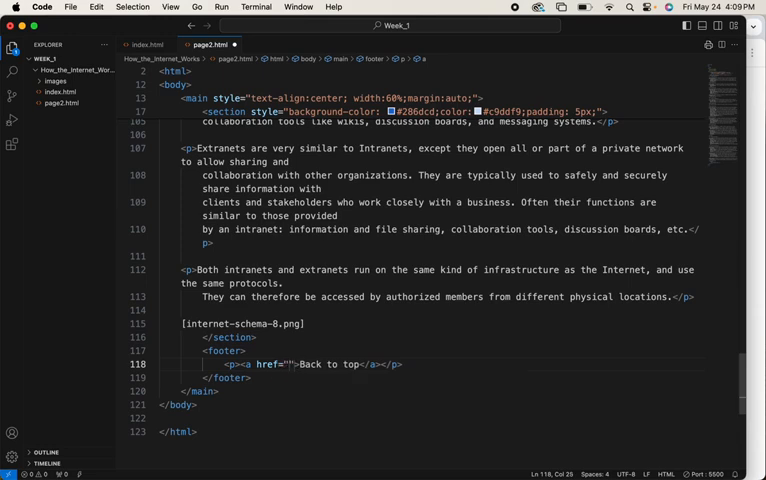
text(#top)
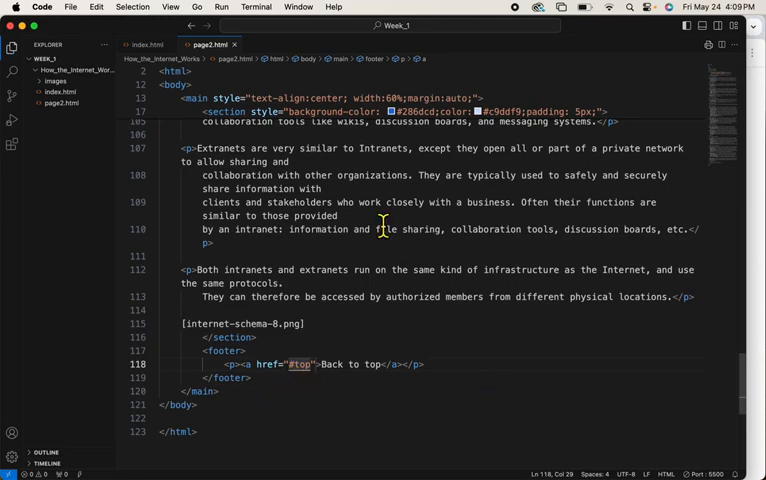
- Add id="top" to the Five Topics to Learn About <h1> on line 18 of page2.html
scroll(up, 3)
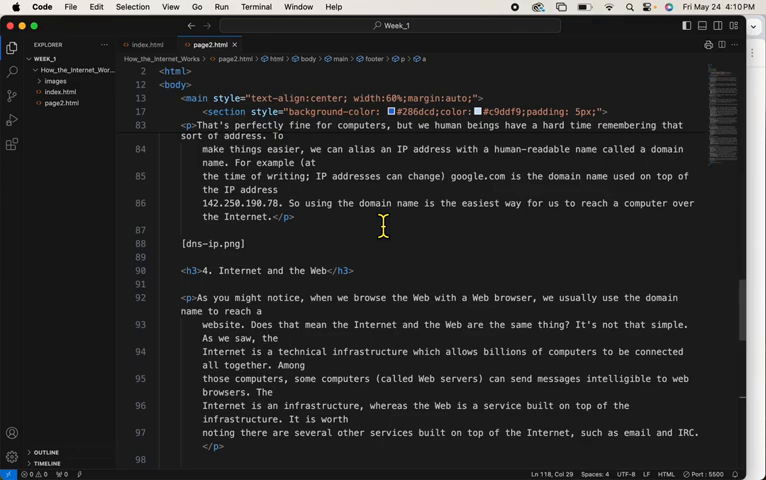
scroll(up, 3)
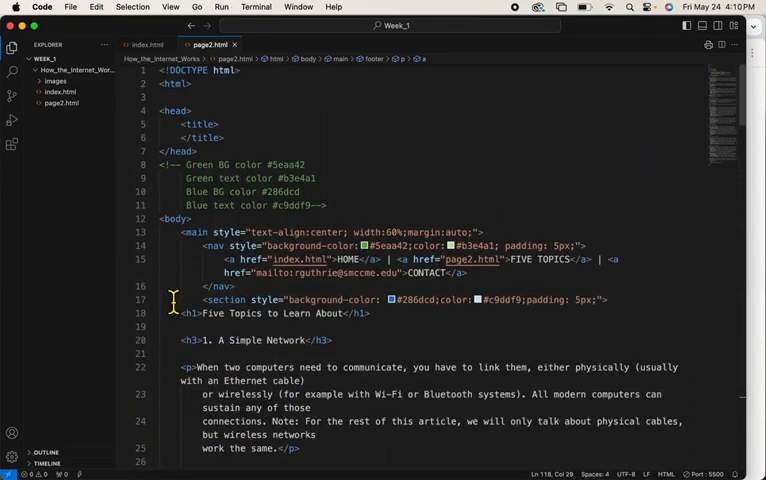
click(198, 313)
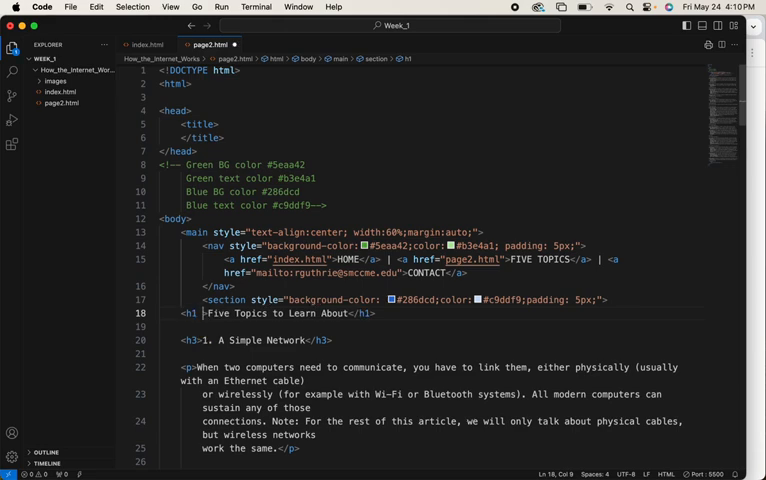
text(id="")
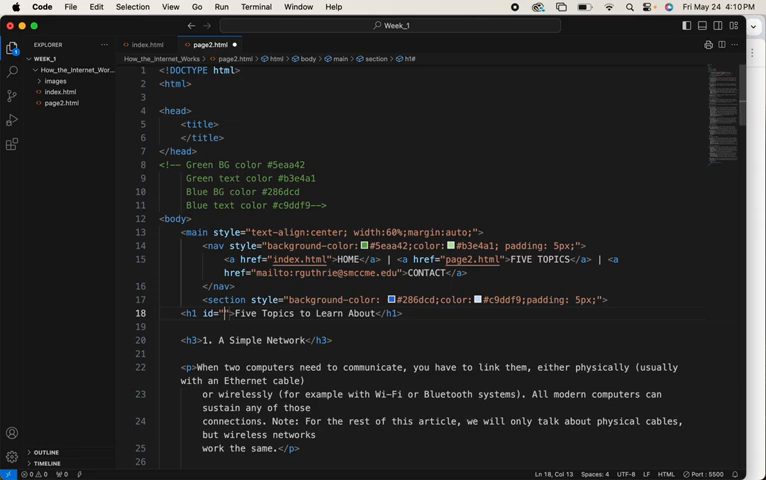
text(top)
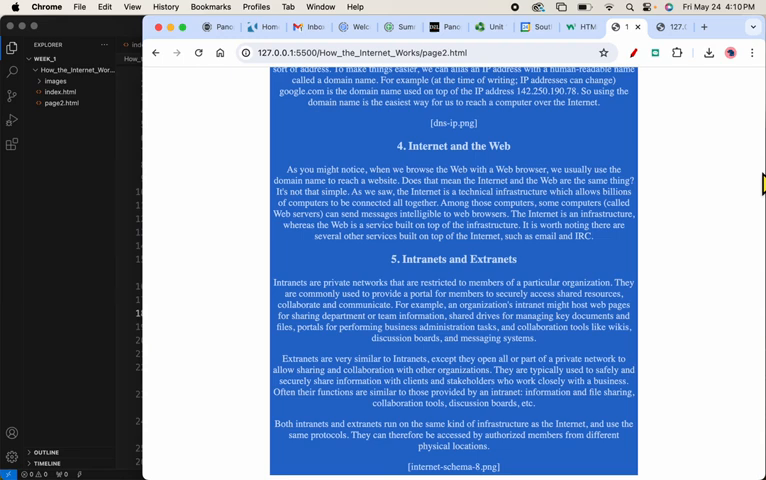
- Test Back to top jumps to the Five Topics heading, then open the HOME page
scroll(down, 3)
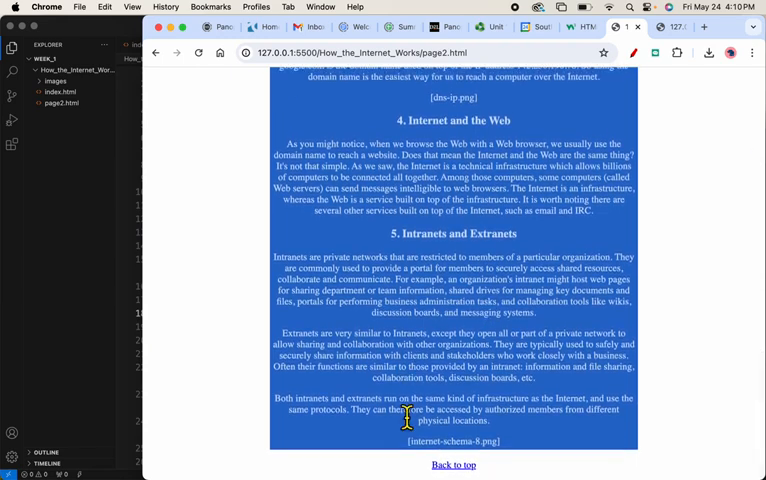
mouse_move(453, 464)
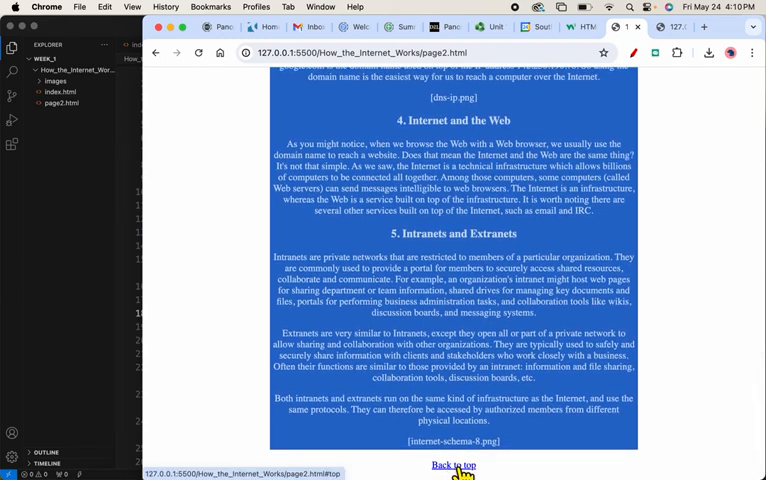
click(452, 464)
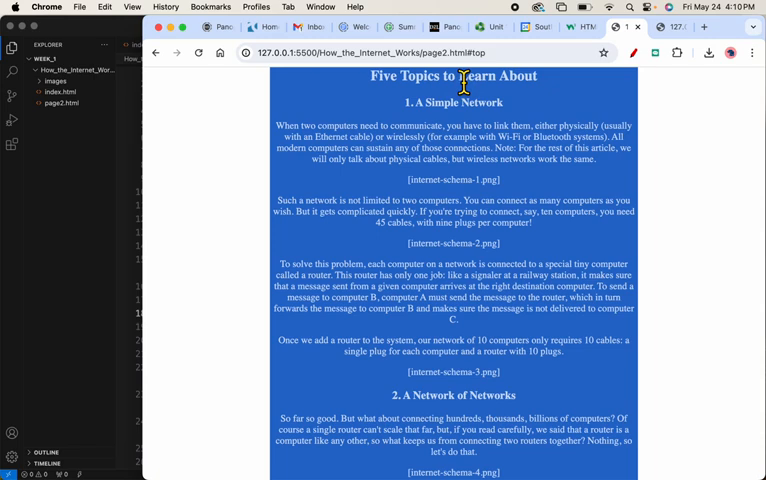
mouse_move(520, 103)
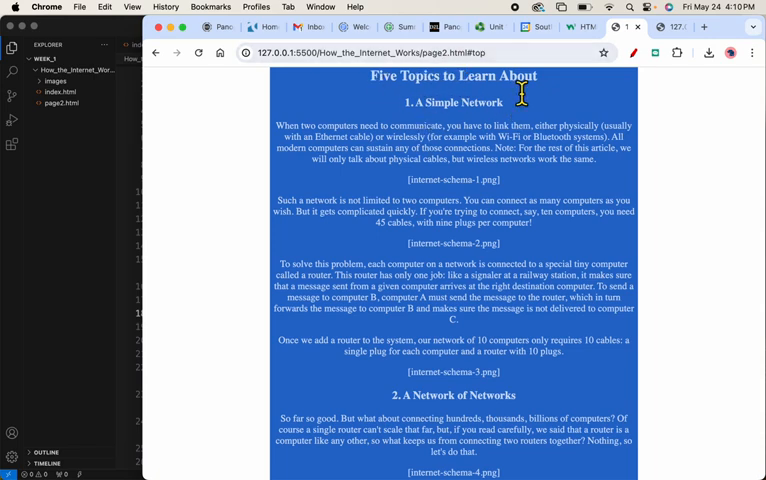
mouse_move(482, 236)
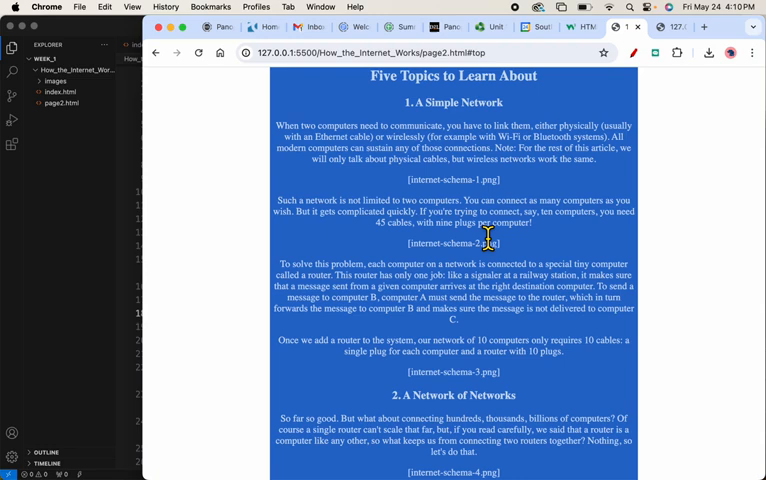
scroll(up, 3)
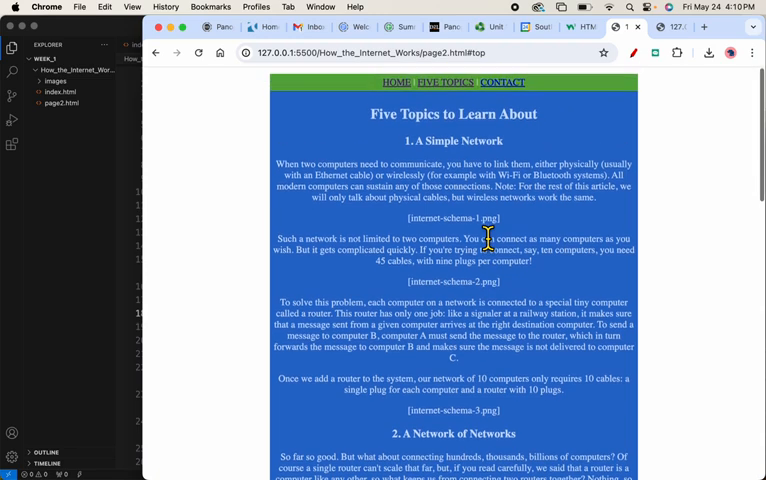
mouse_move(396, 82)
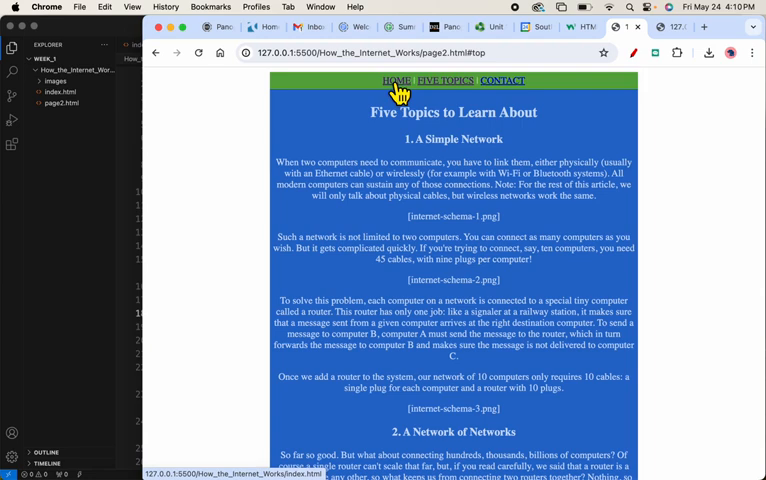
mouse_move(62, 125)
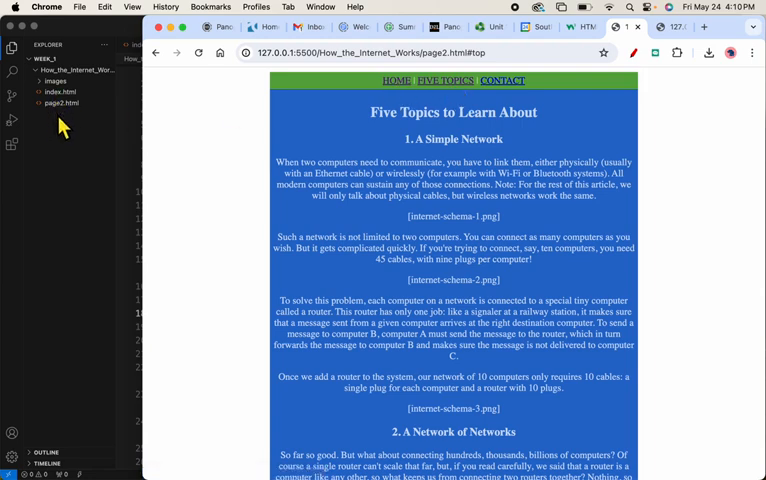
click(396, 80)
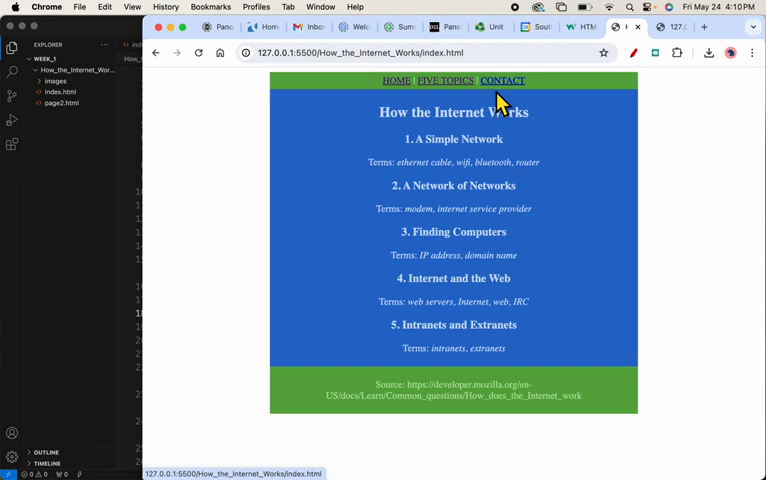
mouse_move(502, 82)
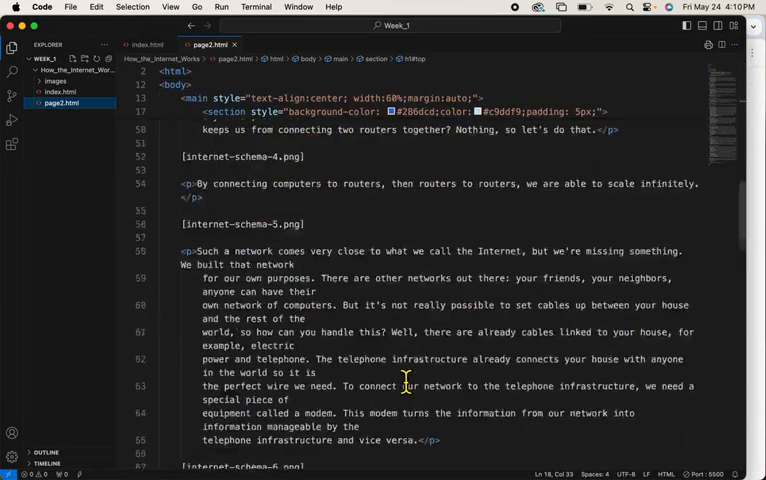
- Scroll through page2.html to review the #top link and the heading's id="top"
scroll(down, 3)
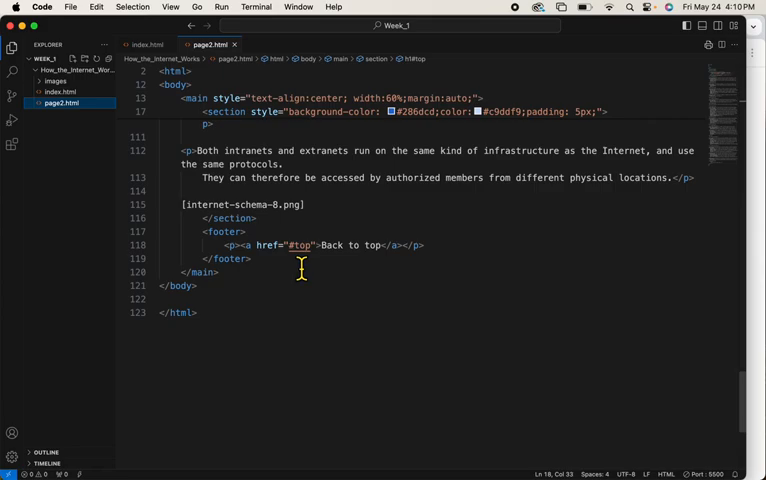
mouse_move(300, 245)
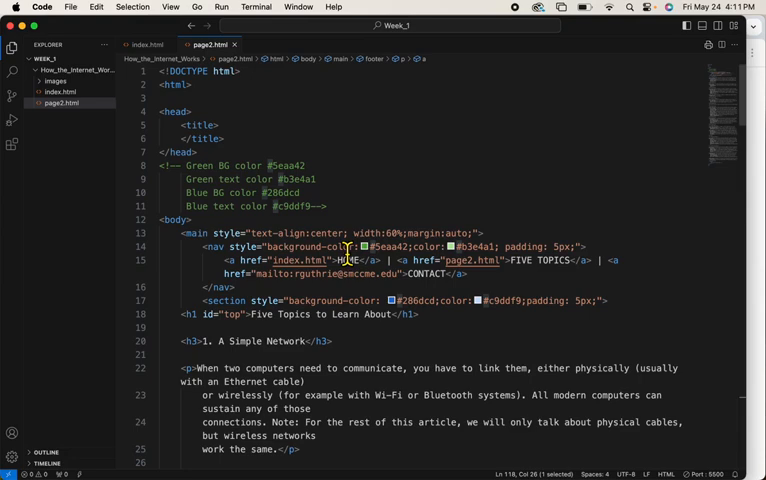
mouse_move(218, 314)
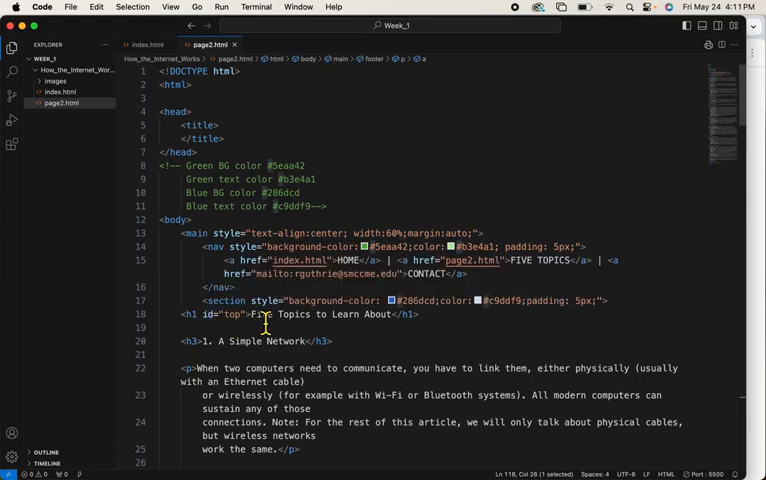
mouse_move(193, 314)
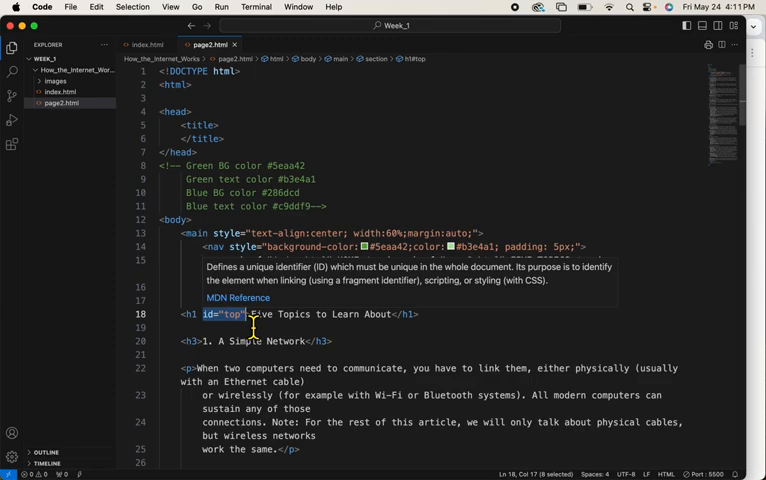
scroll(down, 3)
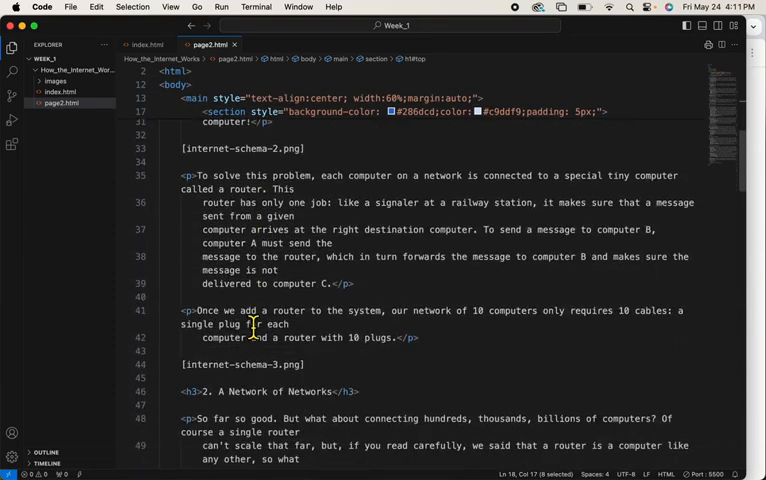
scroll(down, 3)
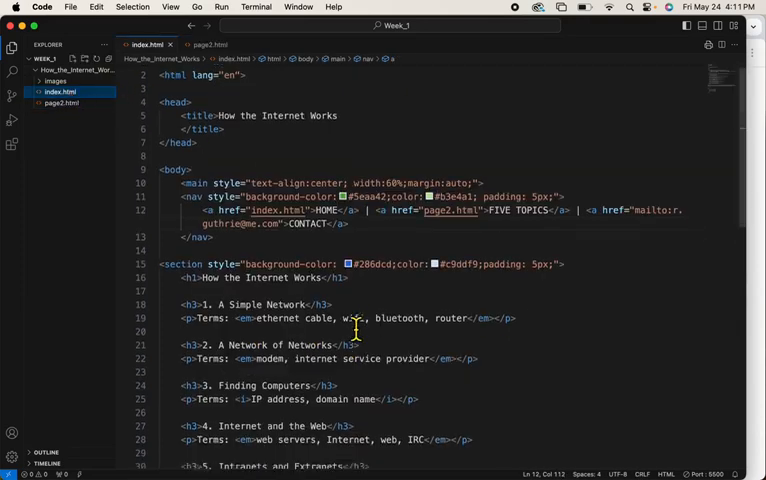
- Replace the footer's plain MDN address with a Source anchor whose href is that MDN URL
scroll(down, 3)
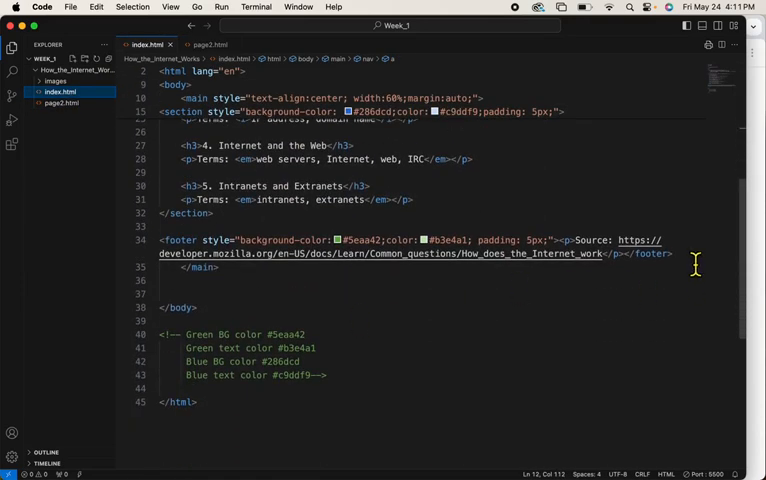
mouse_move(615, 318)
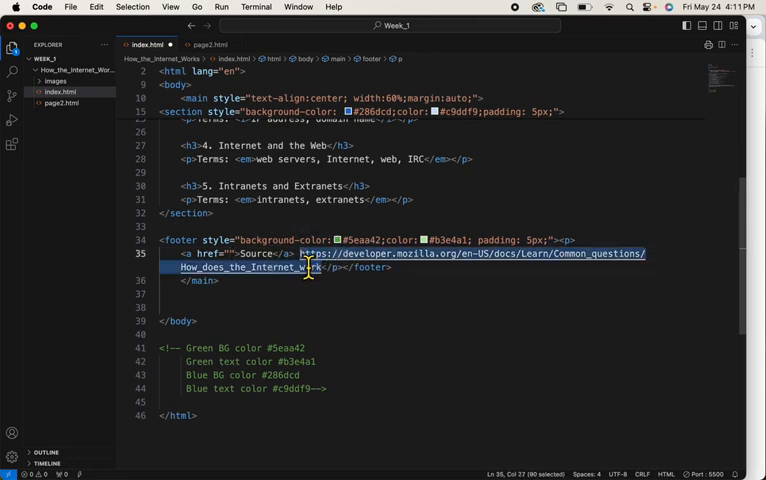
key(Delete)
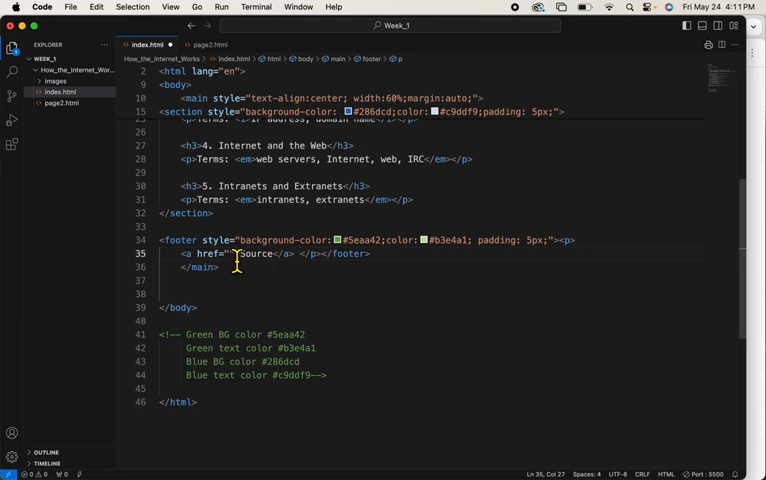
text(https://developer.mozilla.org/en-US/docs/Learn/Common_questions/How_does_the_Internet_work)
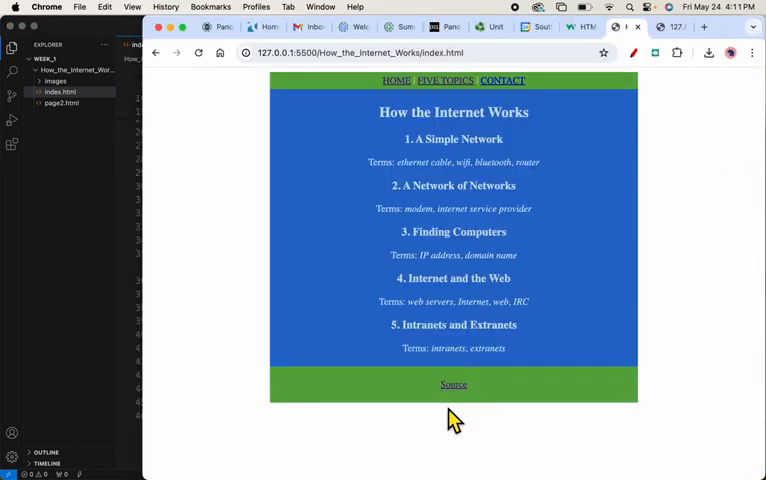
mouse_move(453, 385)
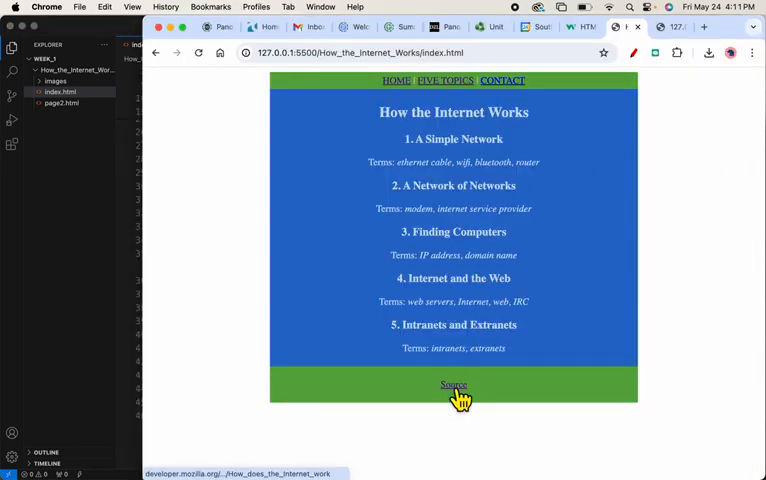
- Open the MDN "How does the Internet work?" article from the footer Source link
click(453, 385)
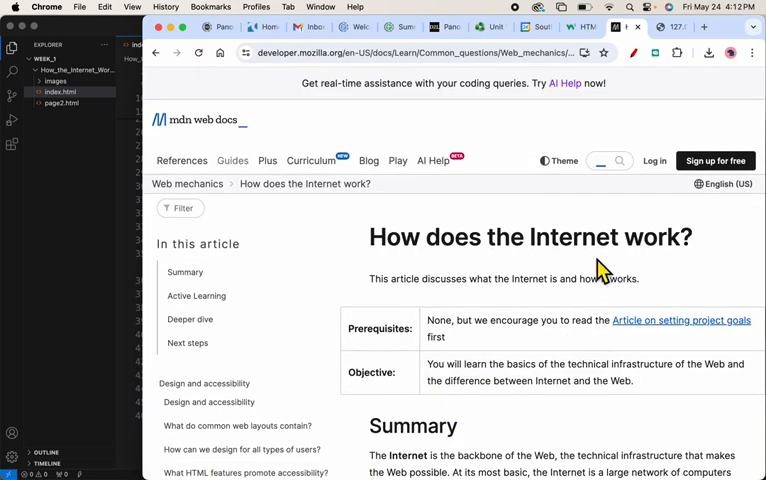
mouse_move(562, 313)
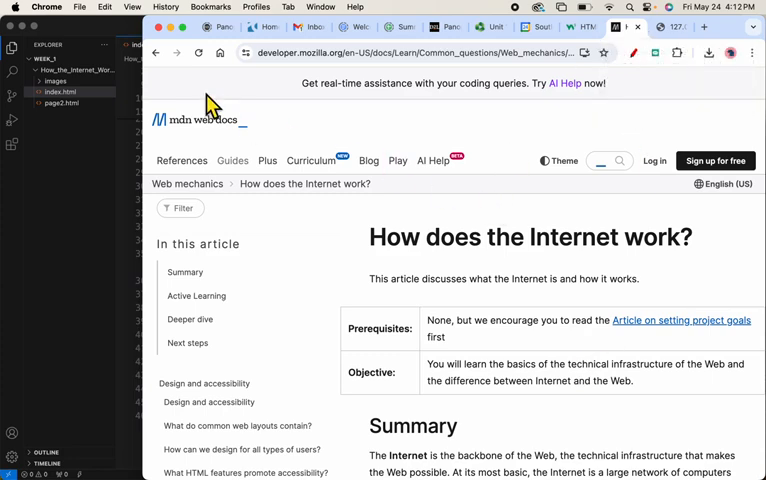
click(155, 53)
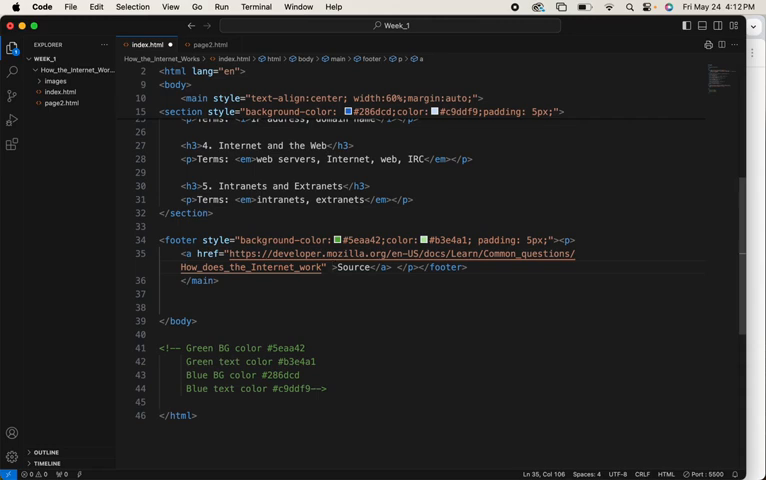
- Add target="_blank" to the footer Source anchor using autocomplete
text(target=")
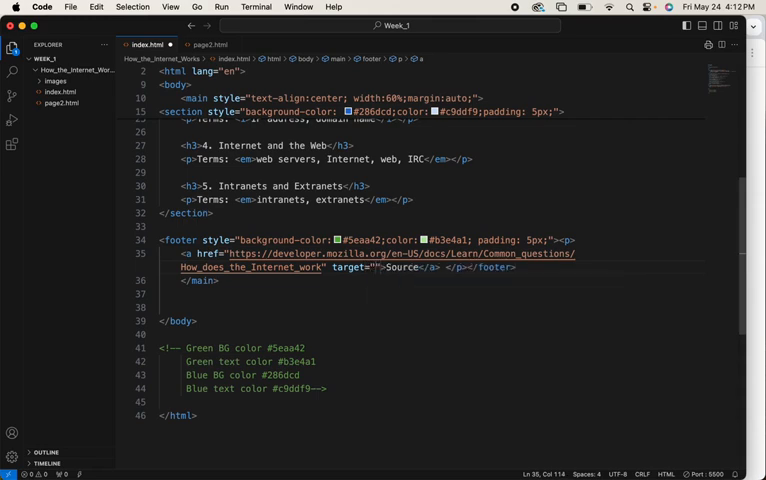
text(_bla)
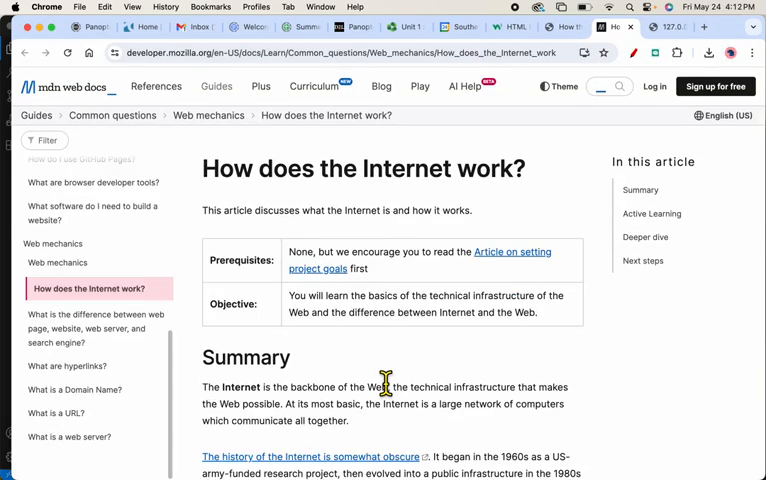
mouse_move(612, 27)
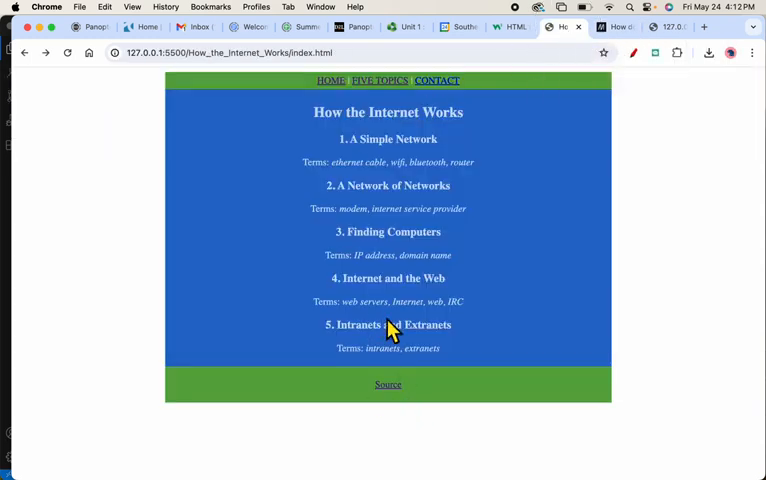
mouse_move(245, 185)
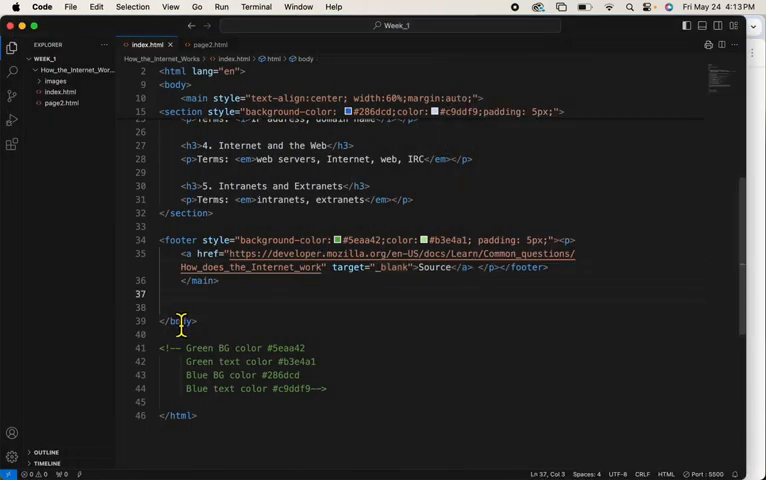
- Start an HTML comment below </main> containing a target="_blank" line
text(<!---->)
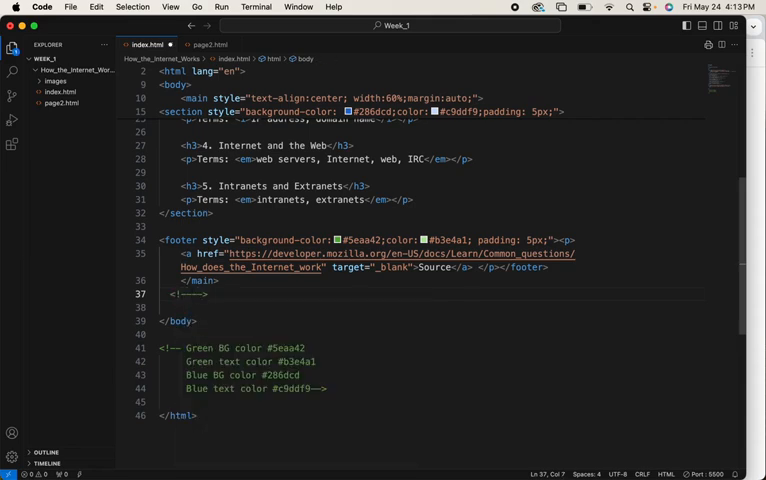
text(ta)
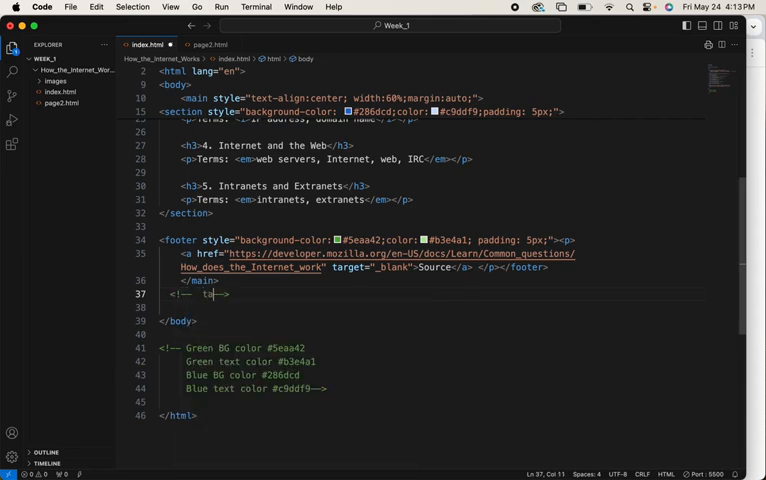
text(target=")
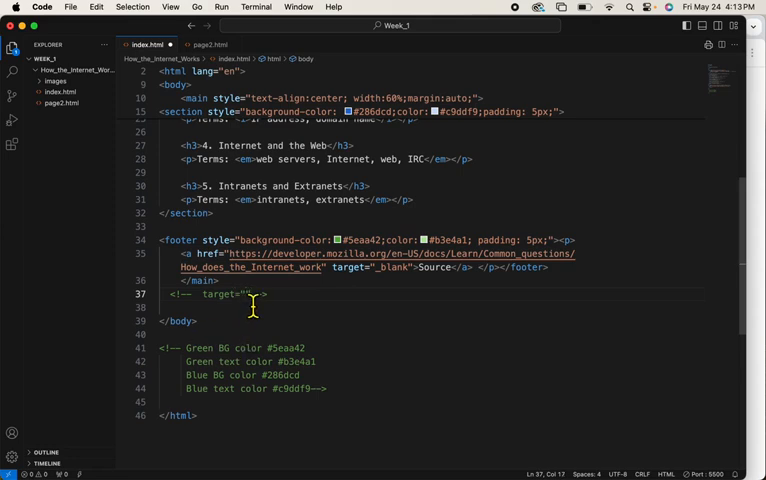
text(_b)
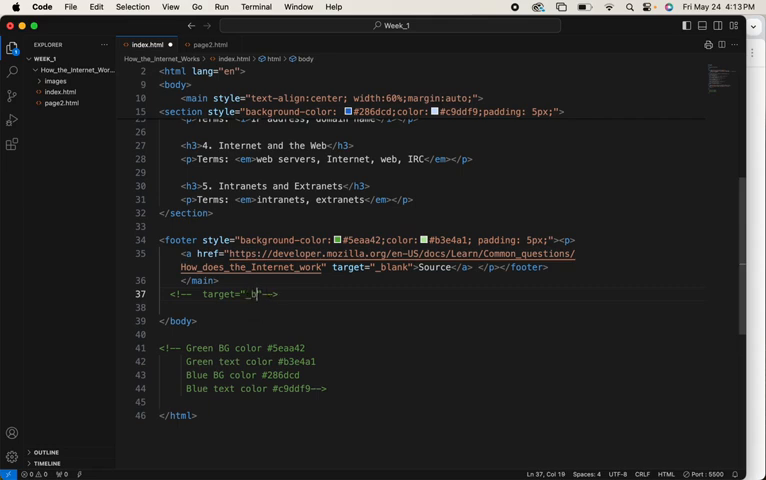
text(lank)
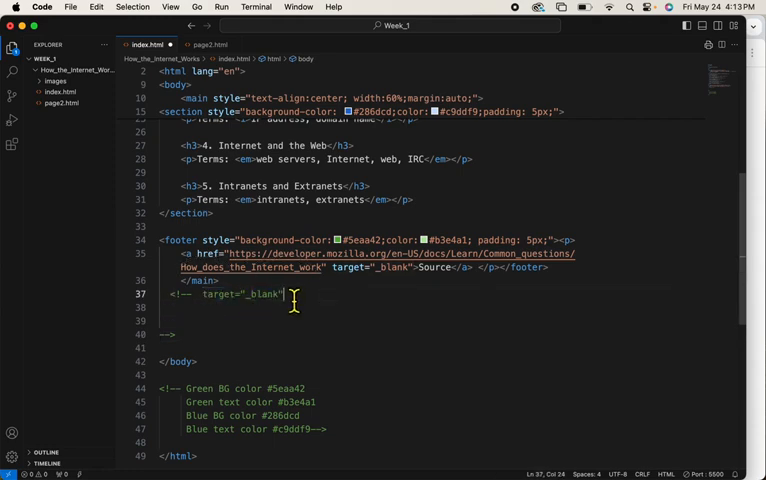
key(Return)
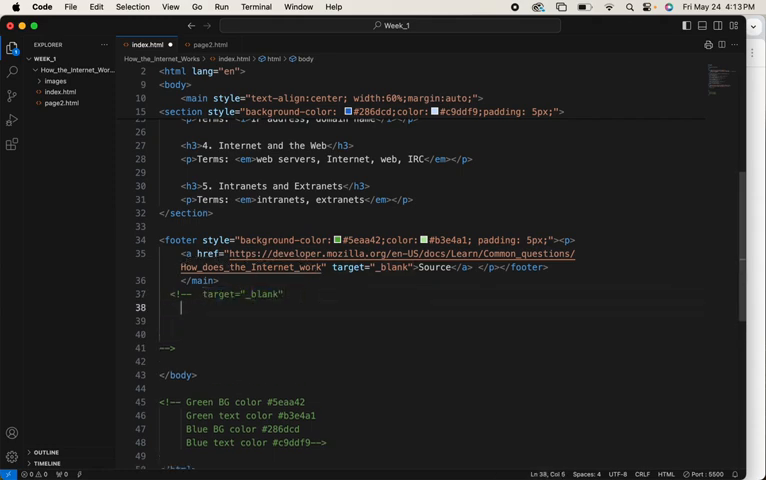
text(target="_blank")
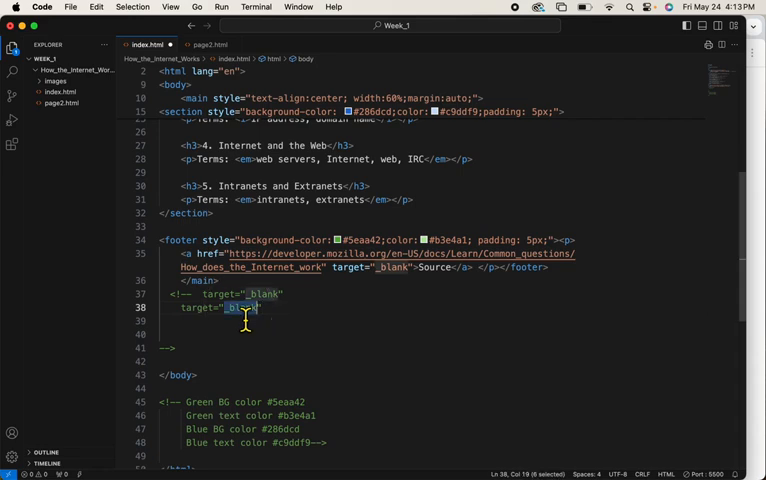
text(_self)
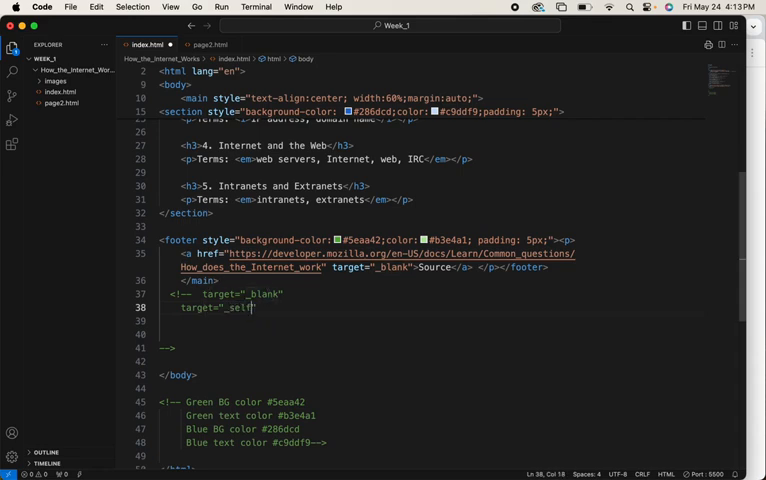
- Title the comment "TARGET Attributes"
double_click(237, 307)
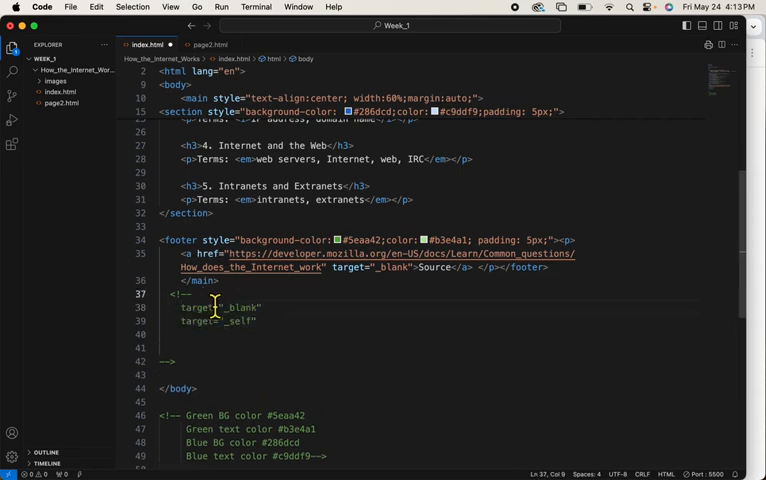
text(TARGET)
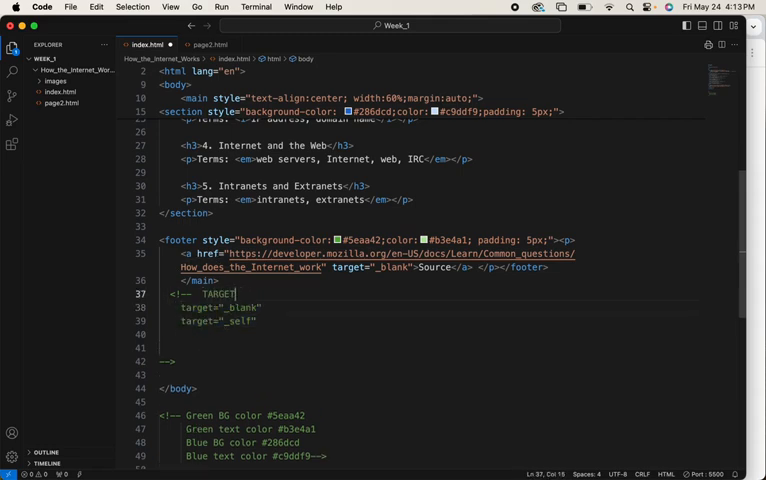
text(Attr)
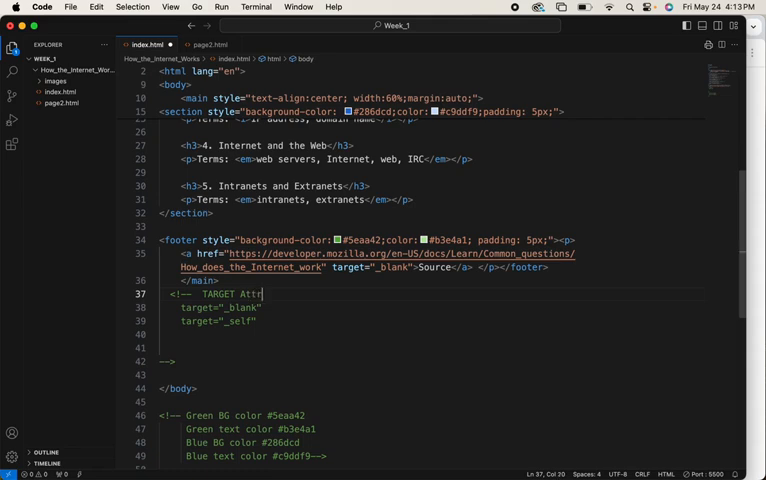
text(ibutes)
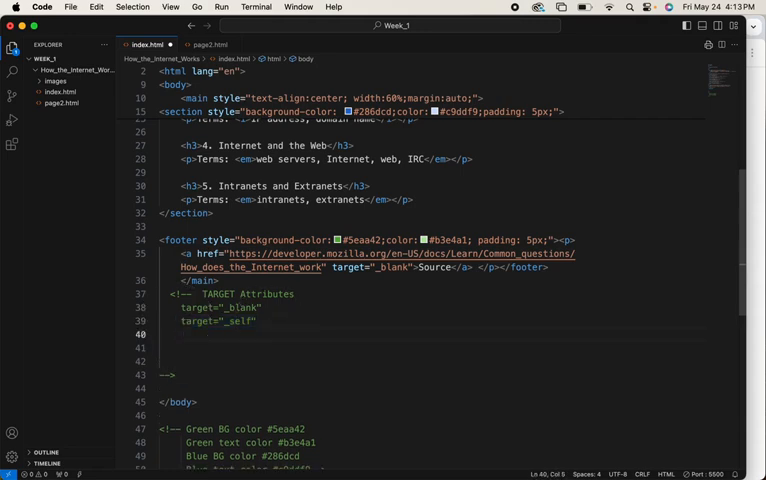
- Add target="_self", "parent" and "top" lines and clear the blank lines before the comment end
text(target="_self")
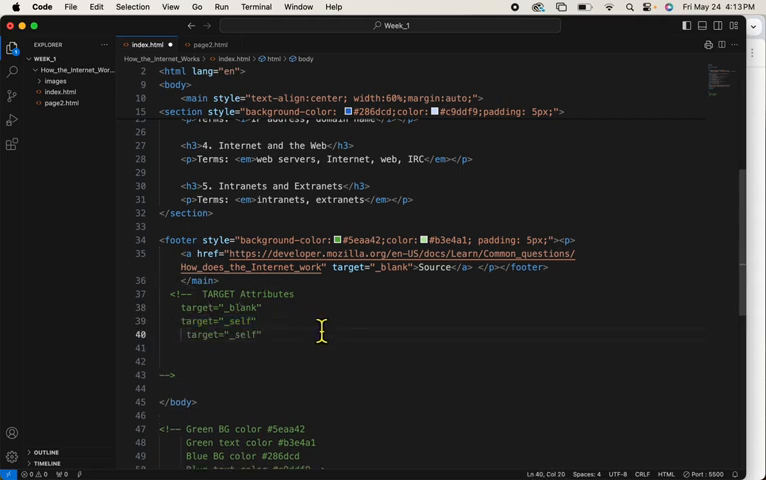
text(p)
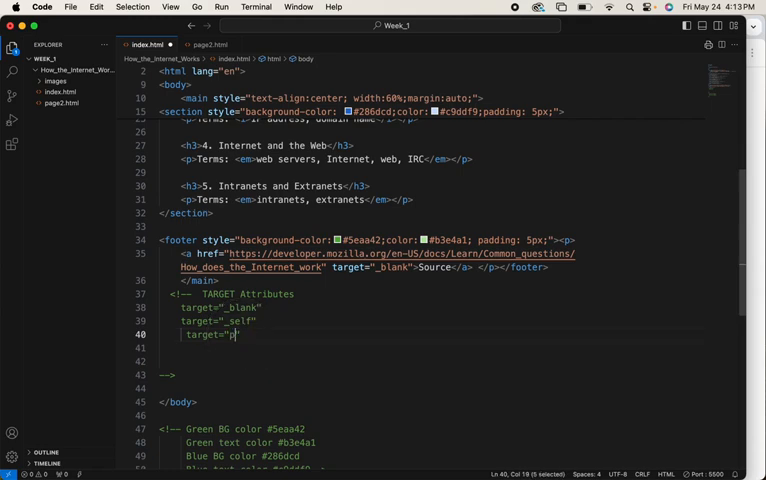
text(arent)
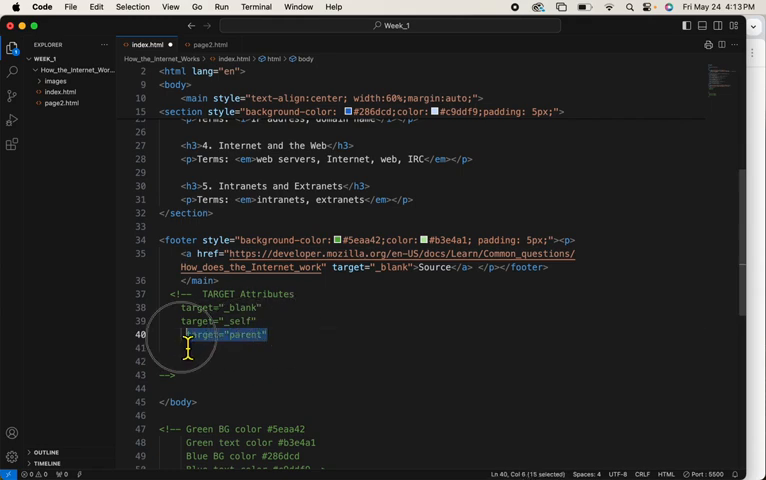
click(268, 334)
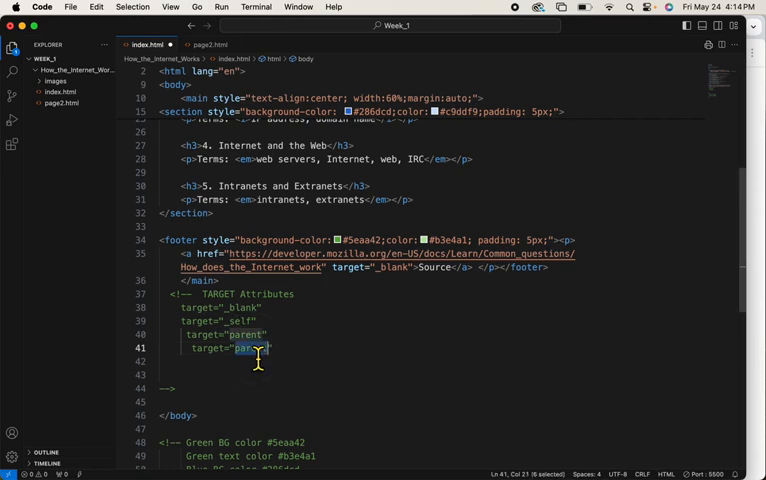
text(top)
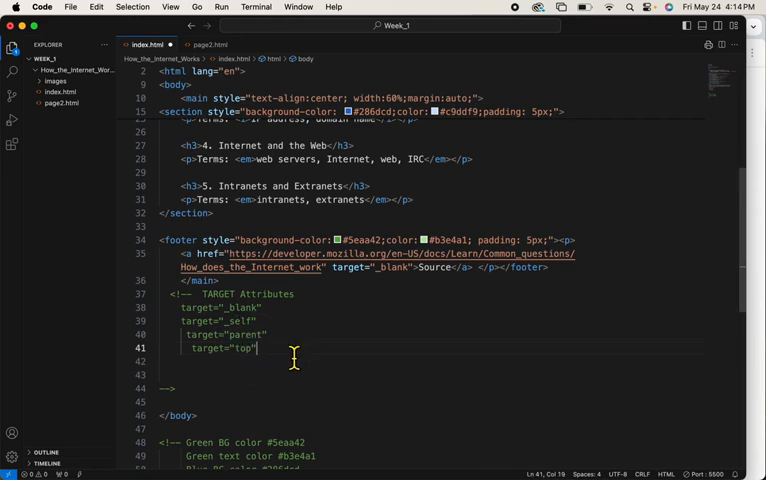
drag(258, 348, 185, 334)
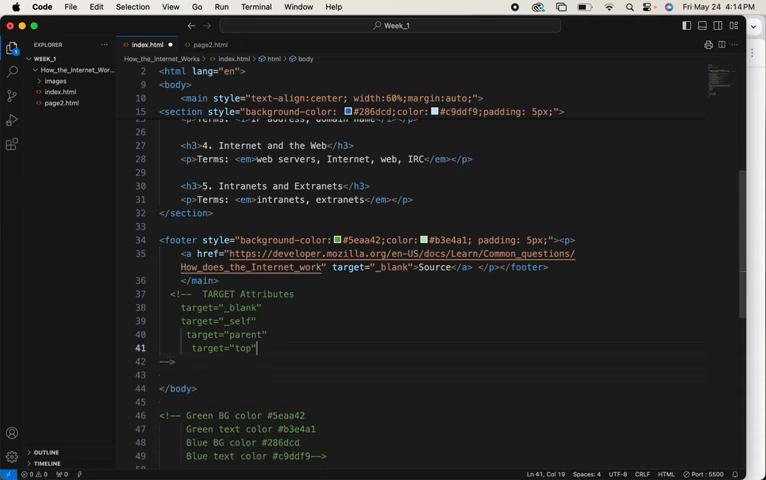
mouse_move(262, 347)
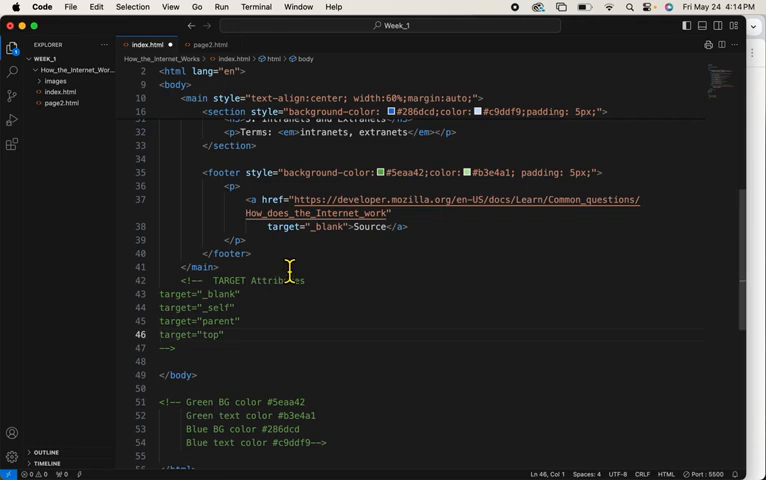
mouse_move(357, 226)
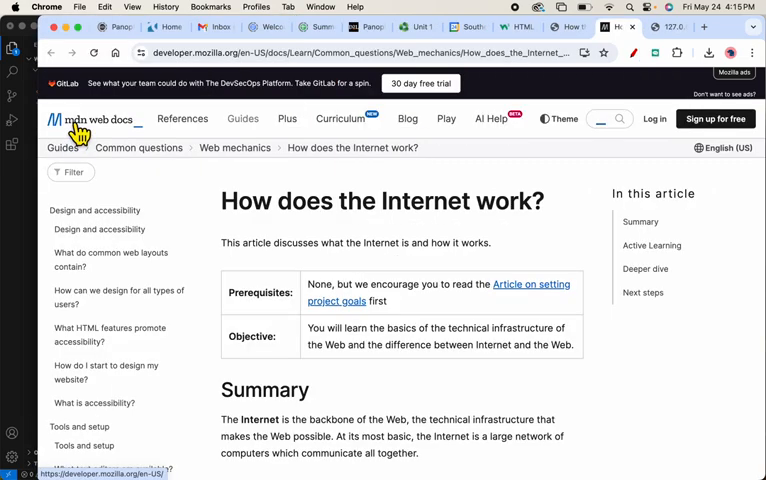
click(90, 119)
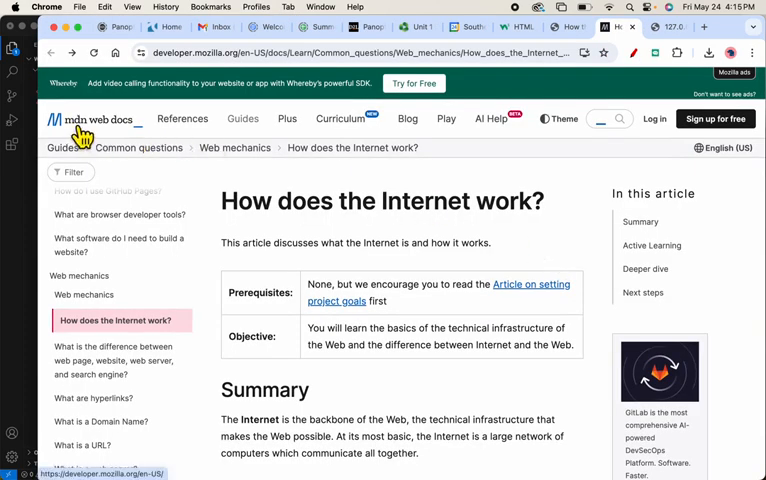
mouse_move(32, 207)
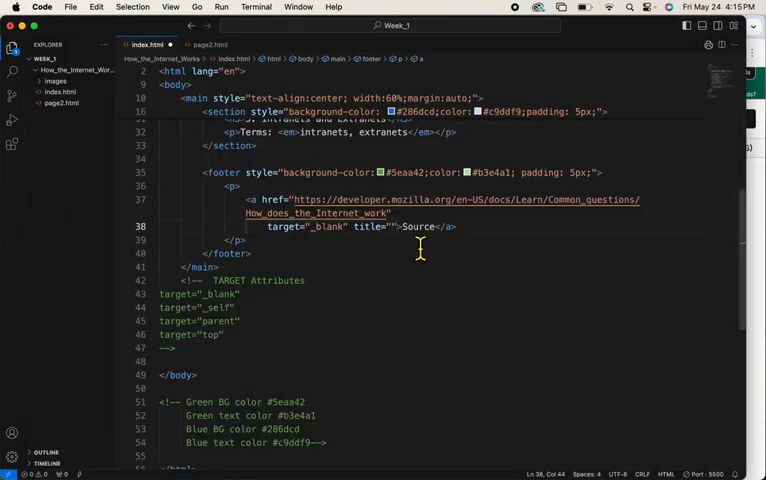
- Add title="mdn web docs" after target="_blank" in the Source anchor
text(m)
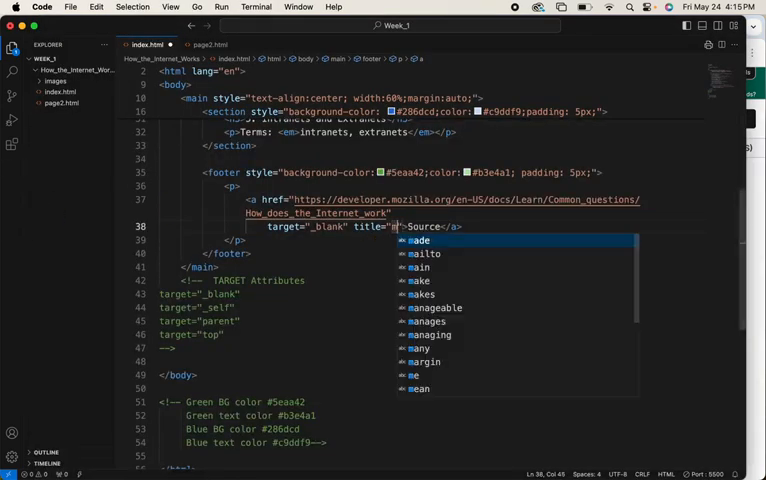
text(mdn web d)
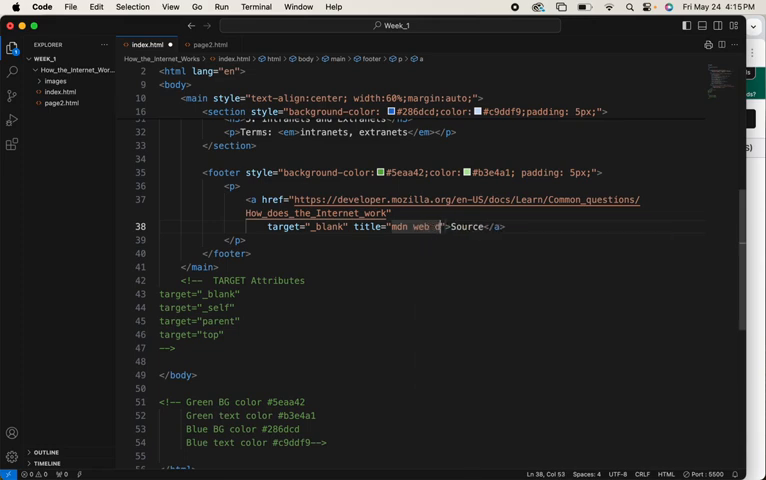
text(docs)
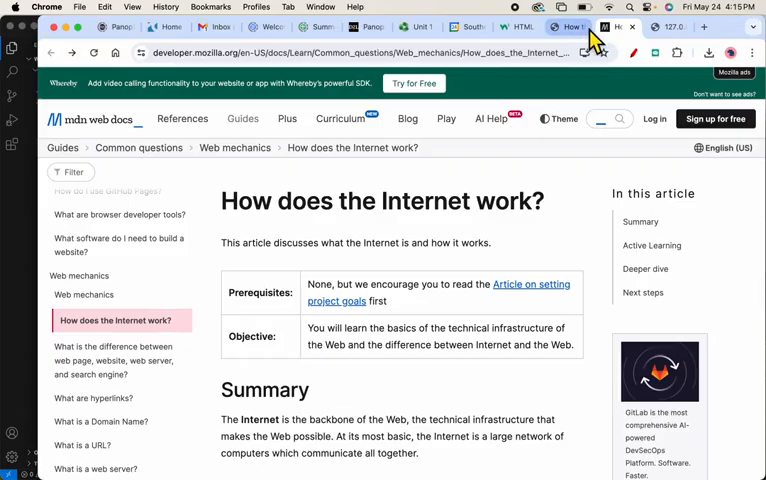
- Switch back to the local 127.0.0.1 index.html tab
click(573, 27)
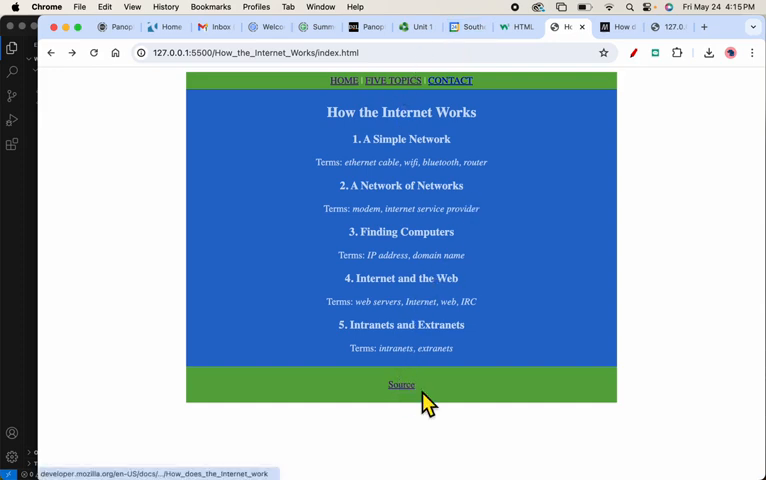
mouse_move(414, 396)
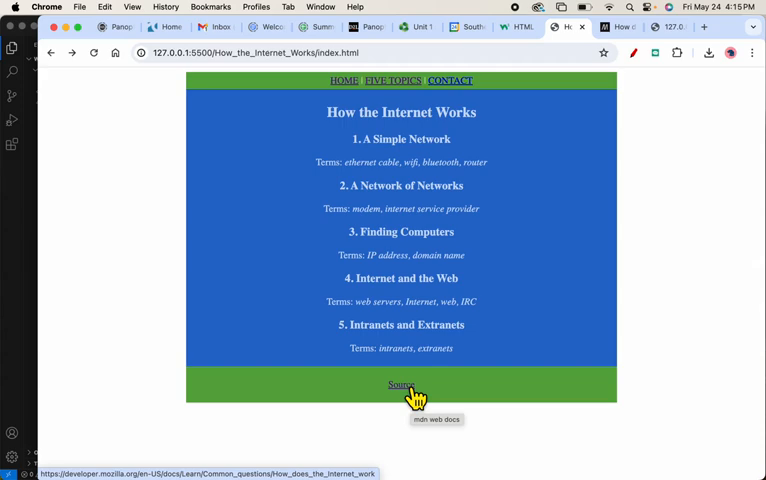
mouse_move(75, 200)
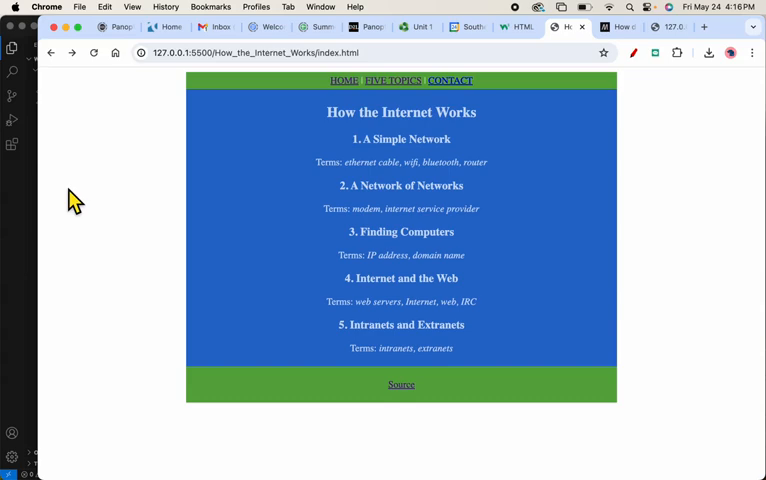
mouse_move(40, 197)
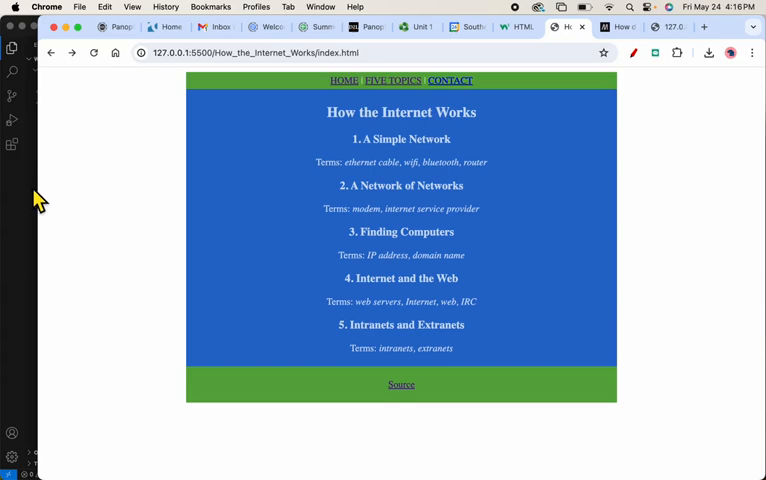